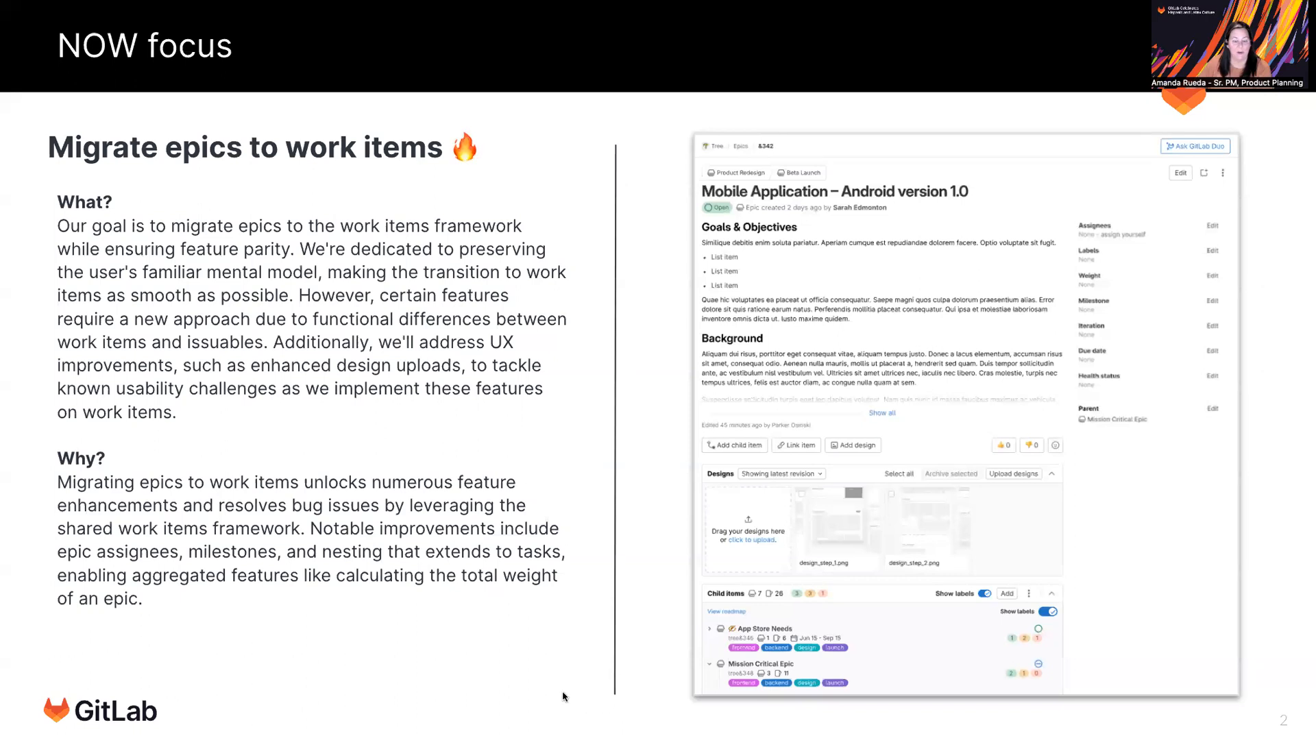
{"action": "mouse_move", "coordinate": [778, 204]}
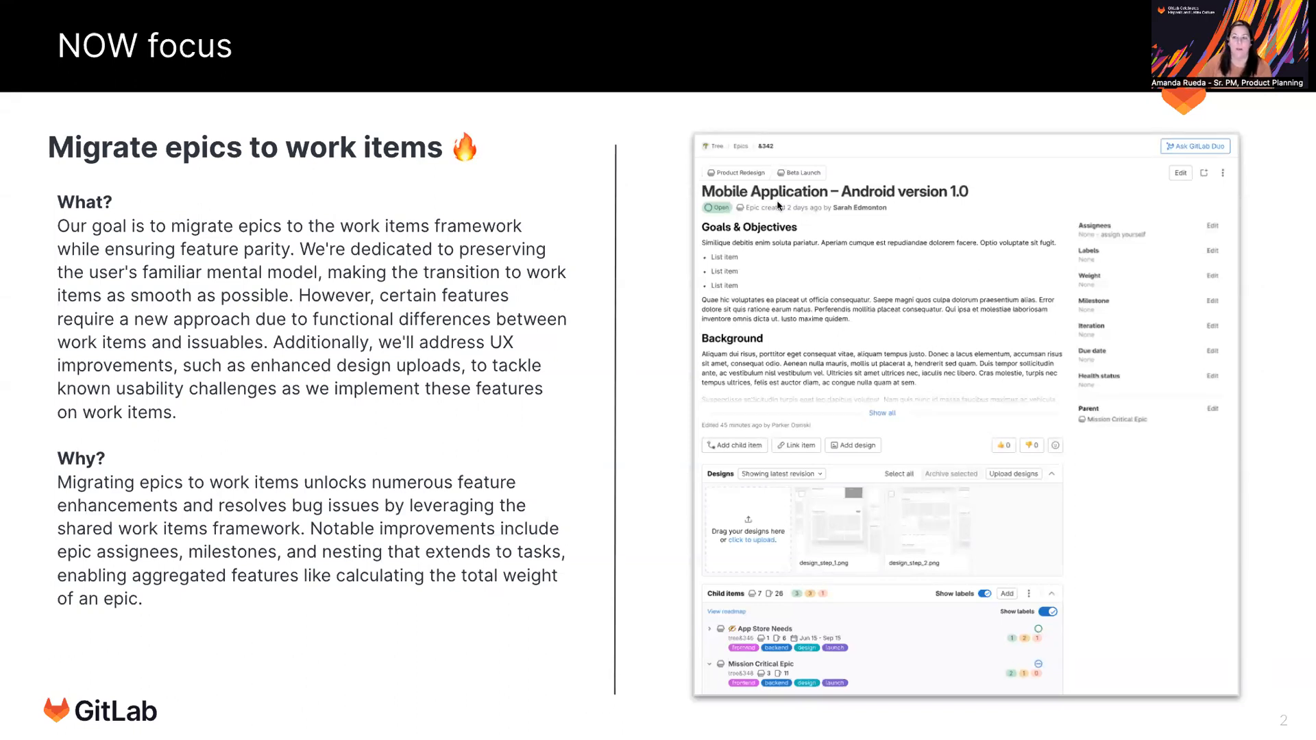
{"action": "mouse_move", "coordinate": [1006, 20]}
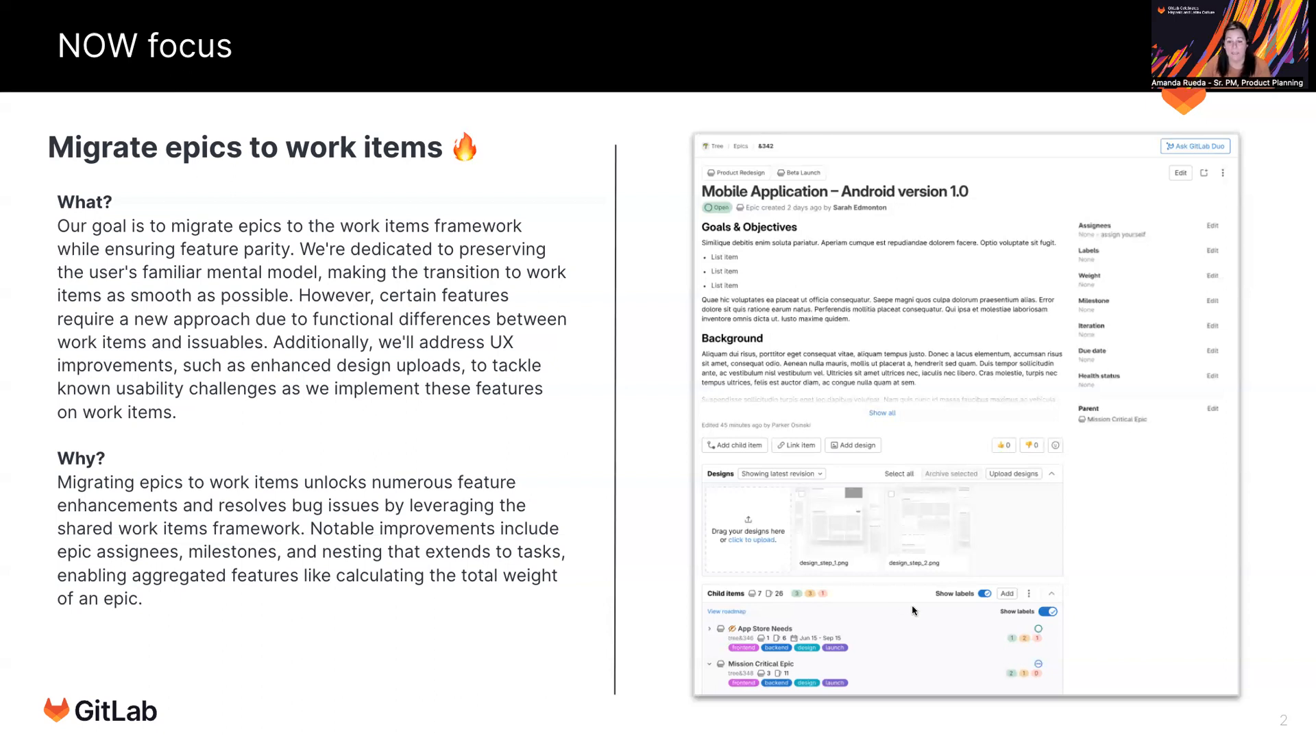
{"action": "mouse_move", "coordinate": [1044, 340]}
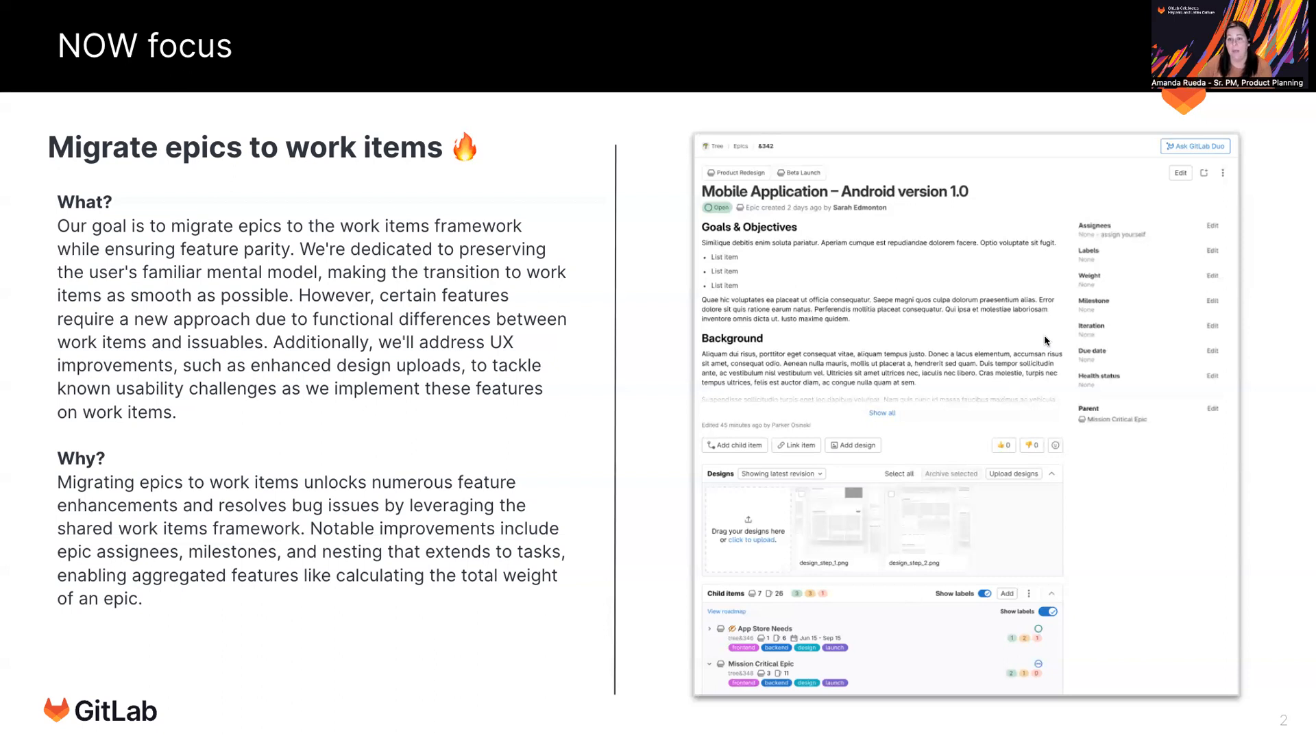
{"action": "mouse_move", "coordinate": [1089, 238]}
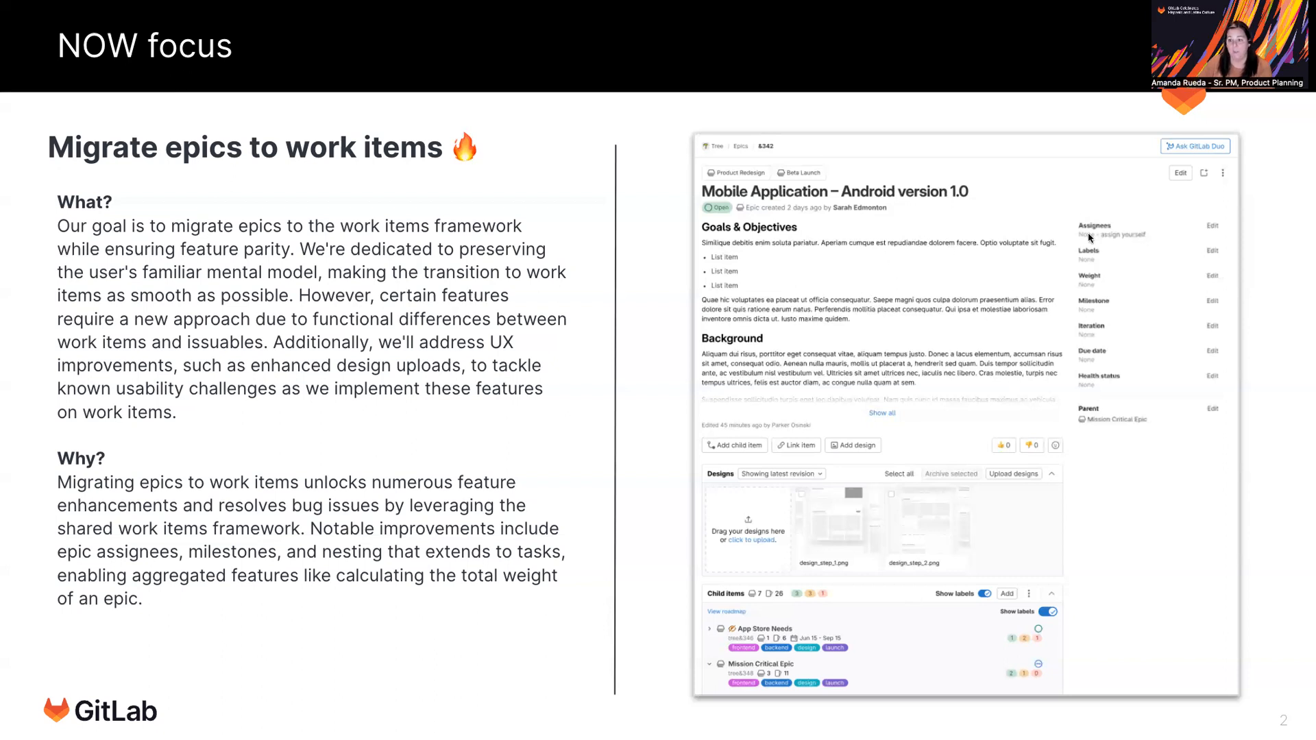
{"action": "mouse_move", "coordinate": [1102, 237]}
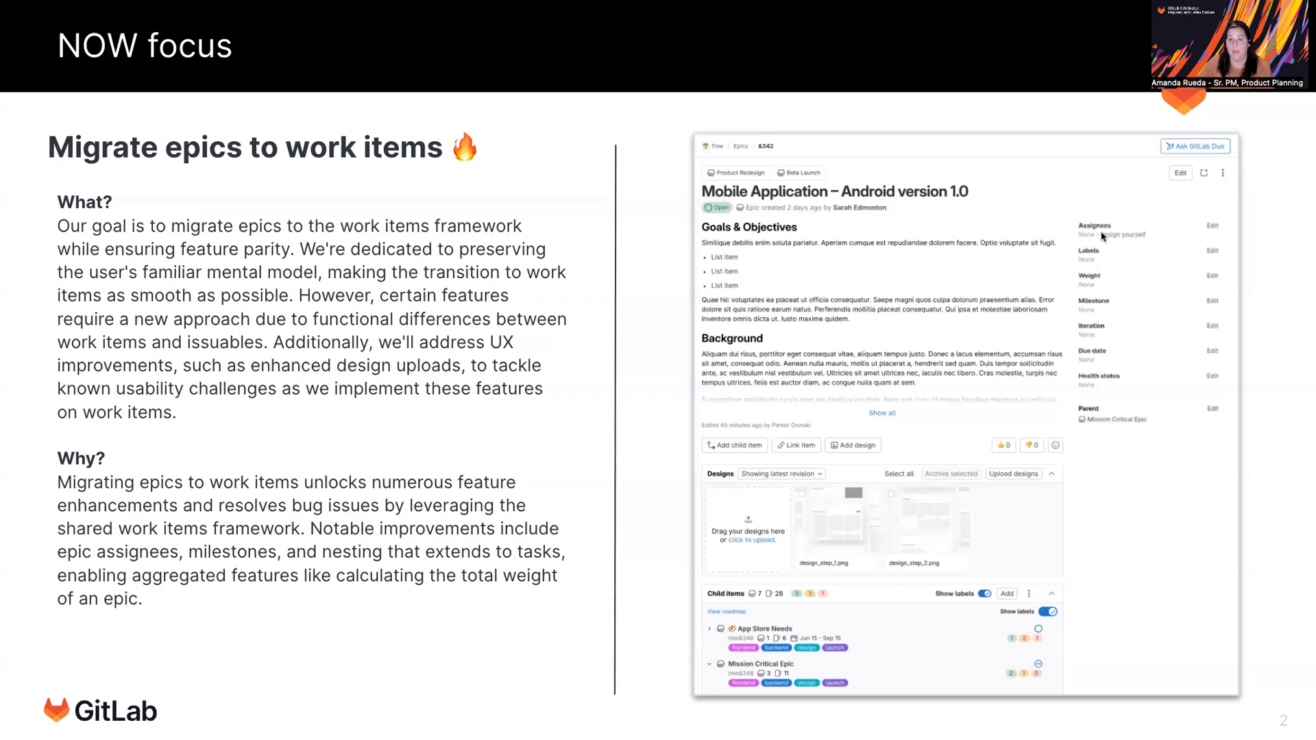
{"action": "mouse_move", "coordinate": [740, 153]}
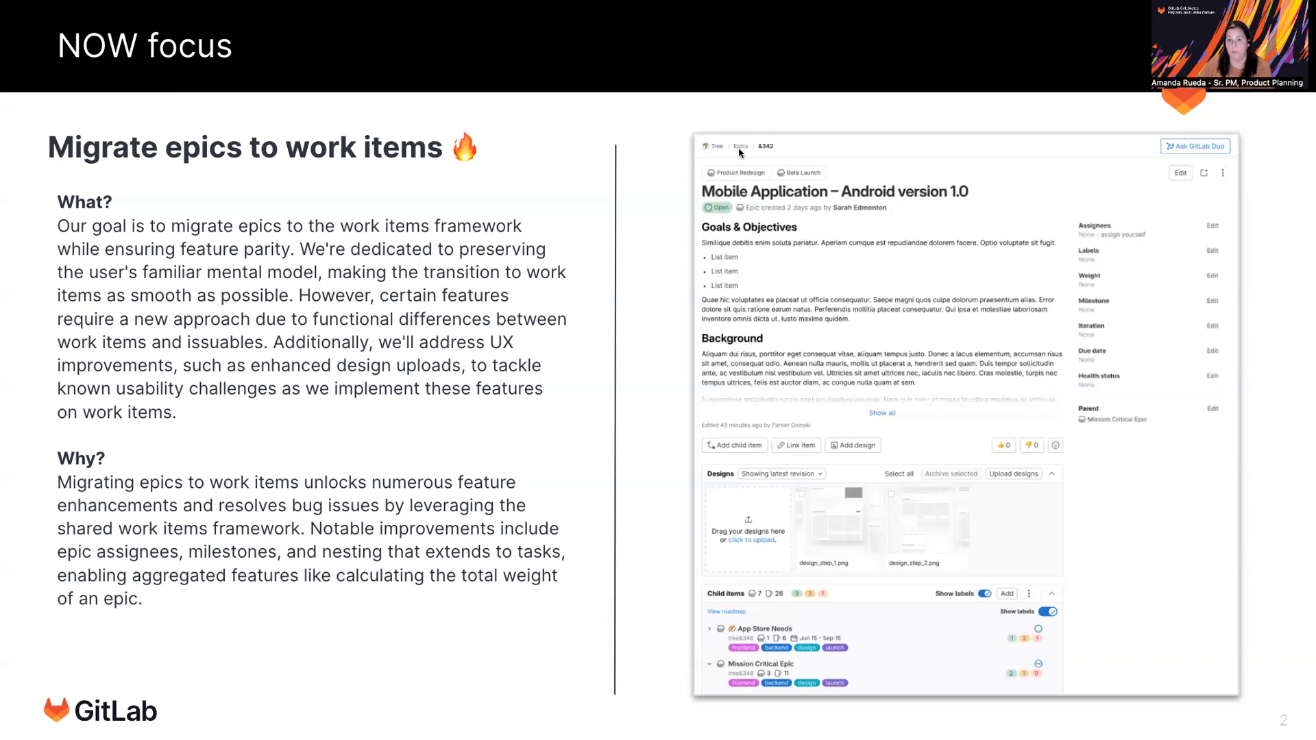
{"action": "mouse_move", "coordinate": [1116, 240]}
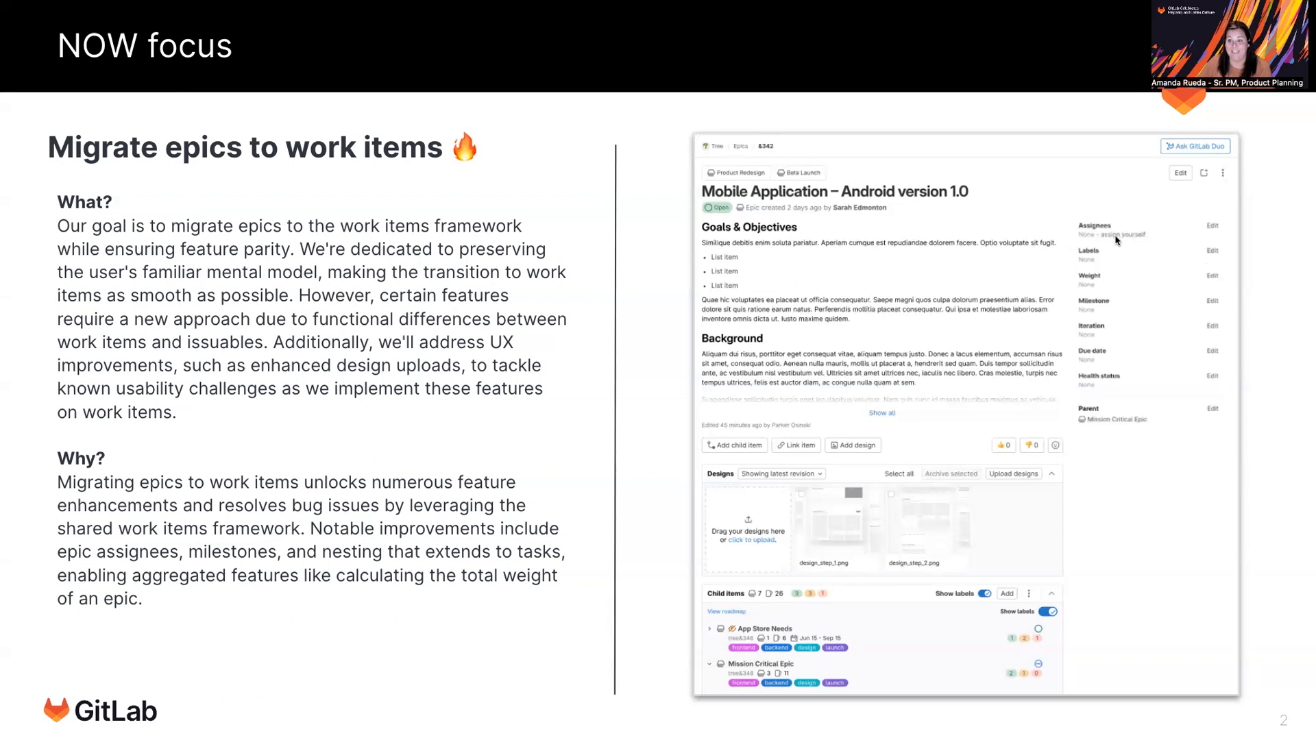
{"action": "mouse_move", "coordinate": [1098, 272]}
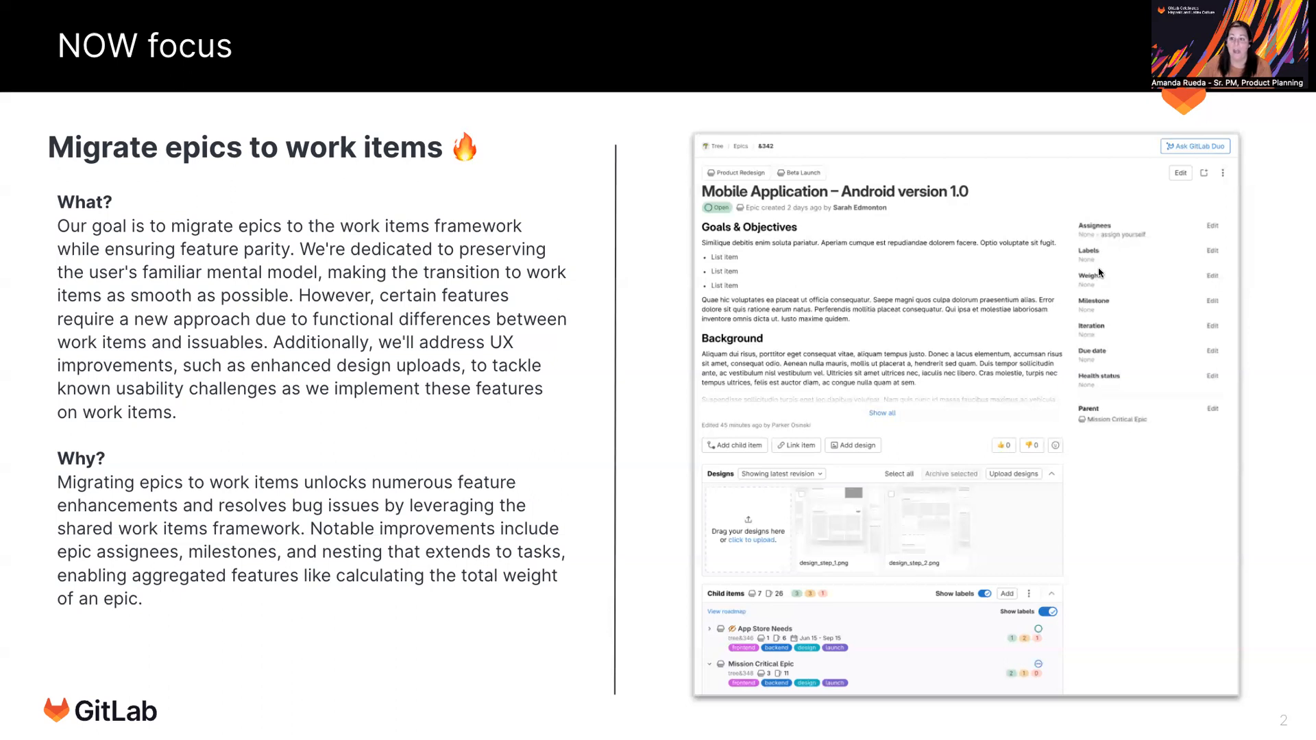
{"action": "mouse_move", "coordinate": [1106, 337]}
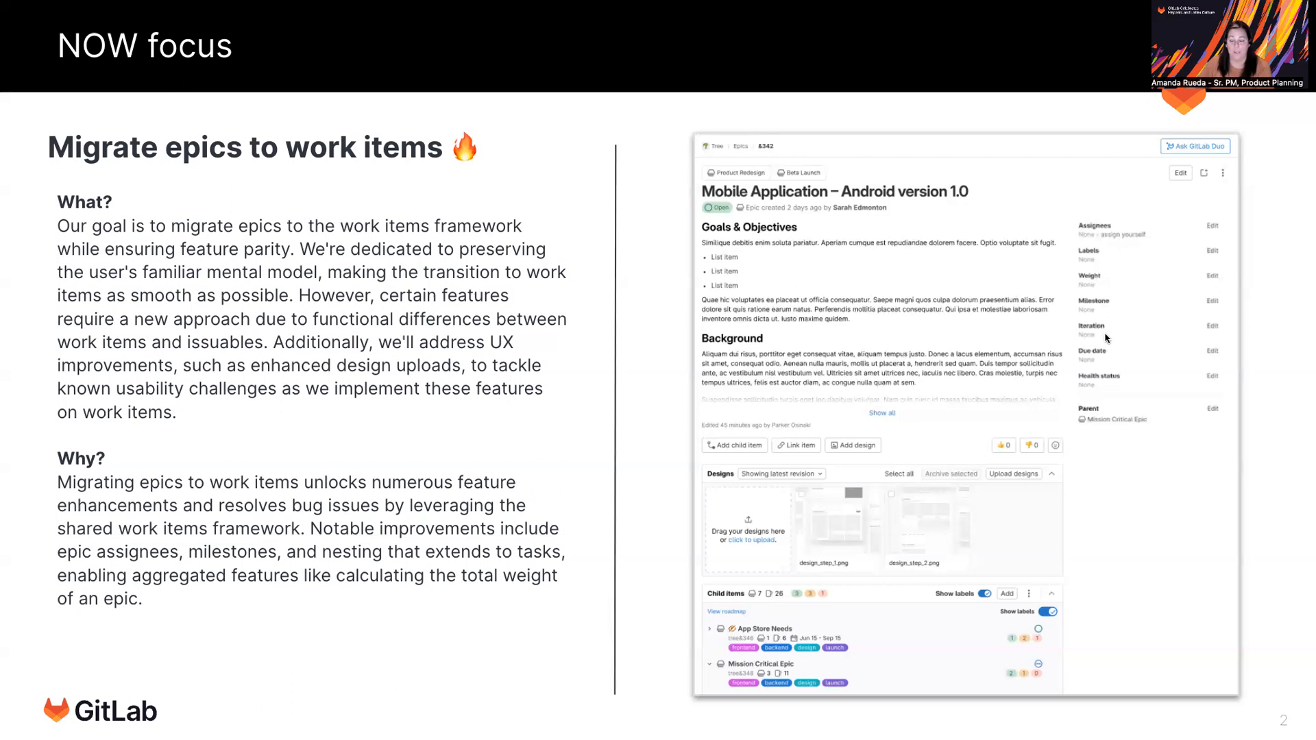
{"action": "mouse_move", "coordinate": [1103, 272]}
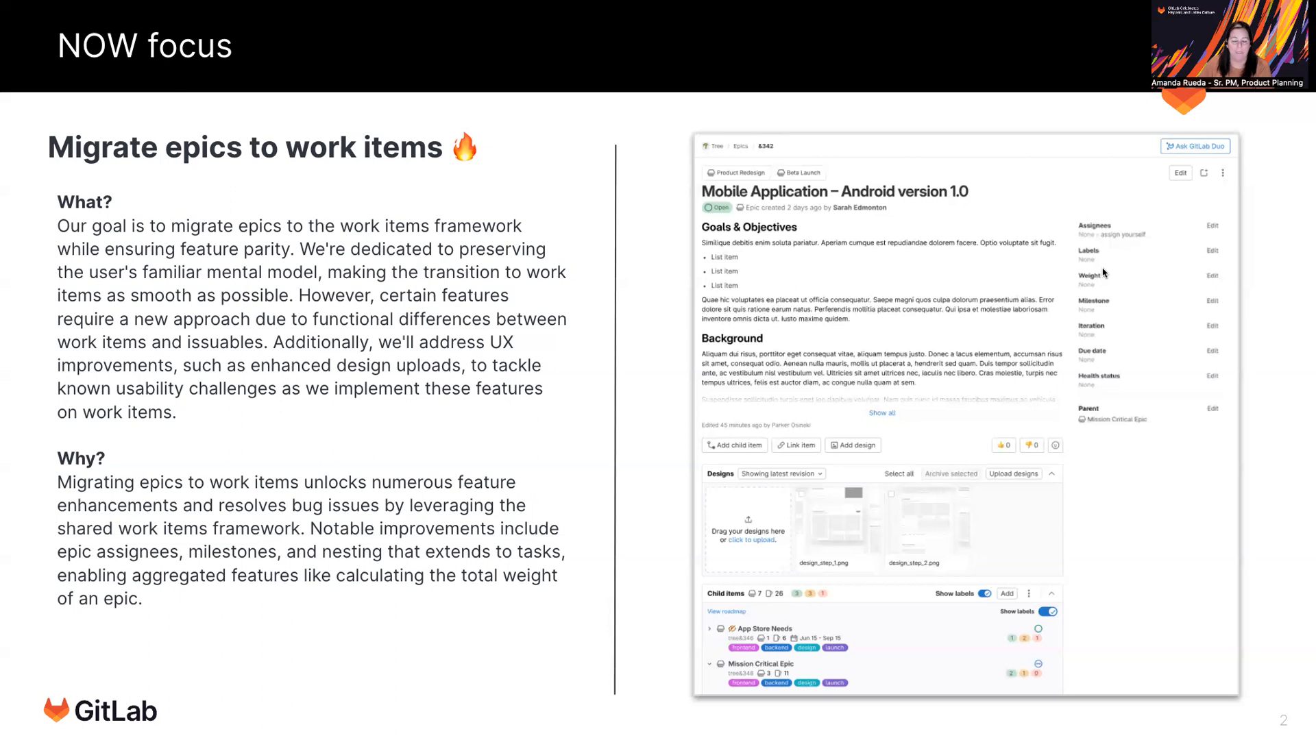
{"action": "mouse_move", "coordinate": [1084, 314]}
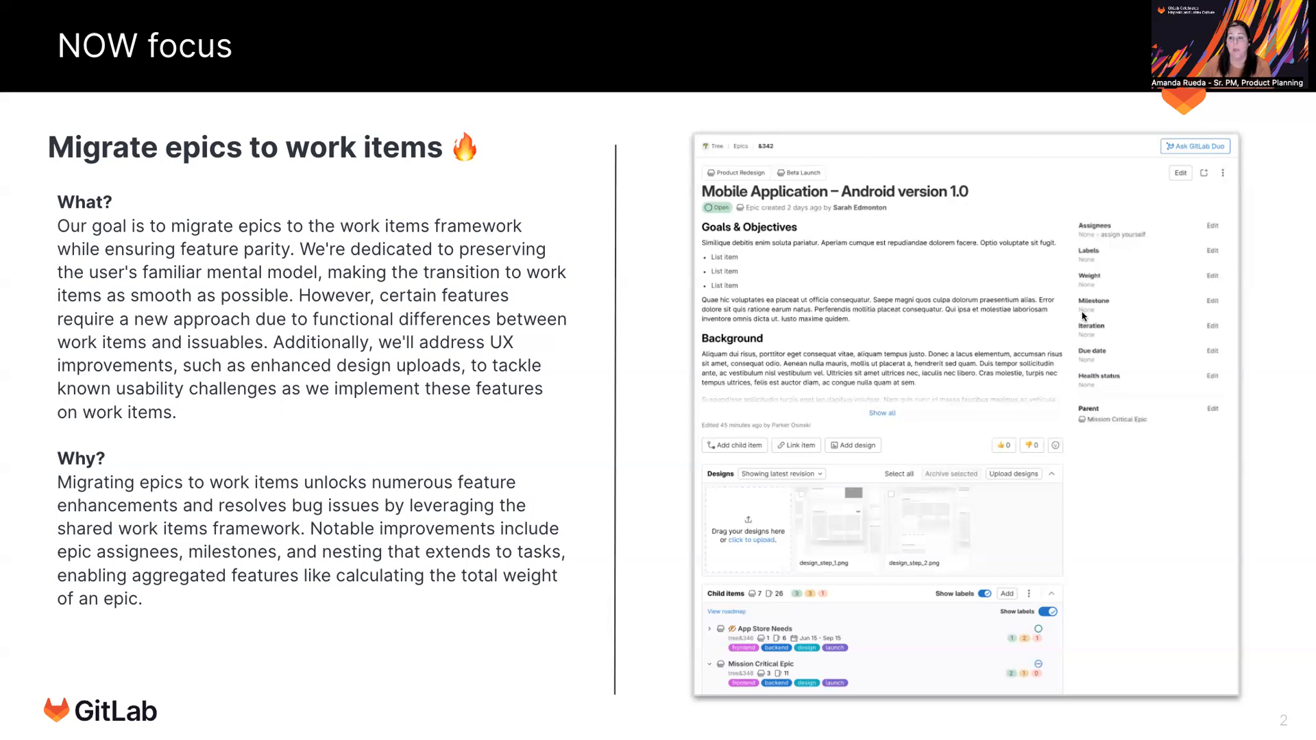
{"action": "mouse_move", "coordinate": [1033, 396]}
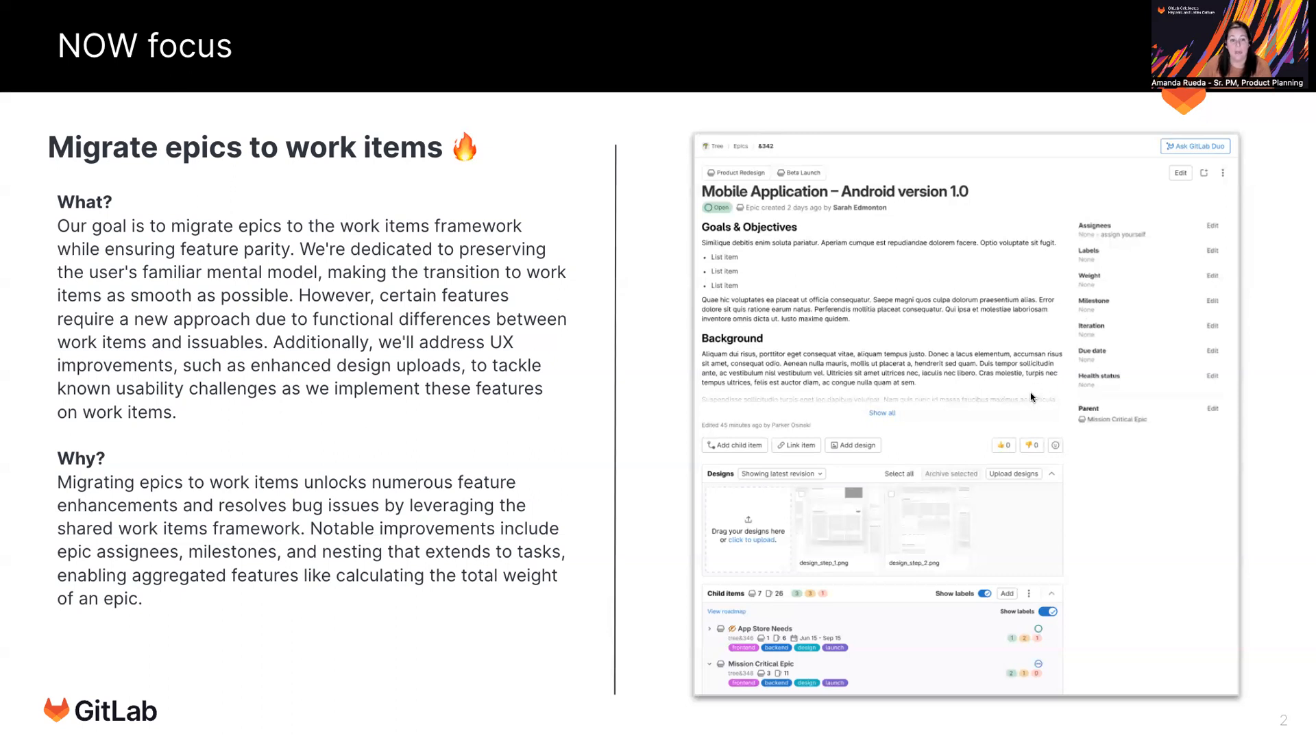
{"action": "mouse_move", "coordinate": [1135, 508]}
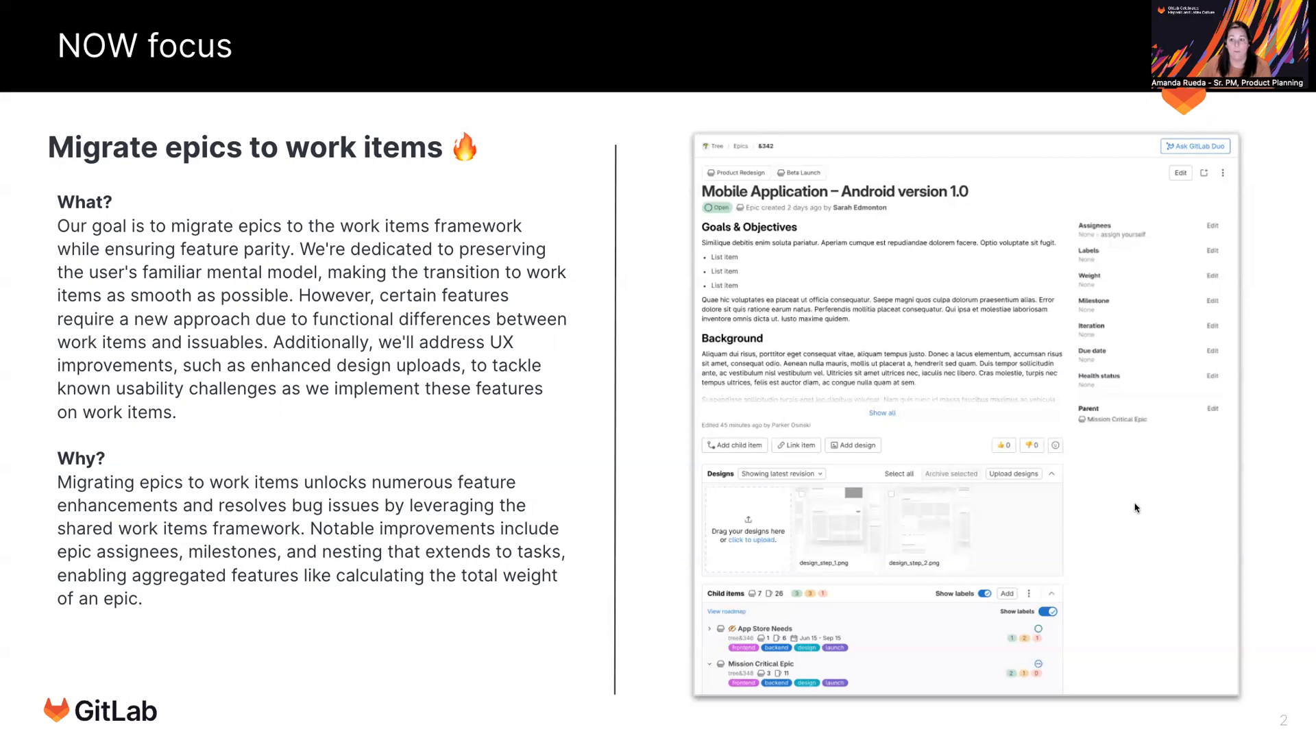
{"action": "mouse_move", "coordinate": [1136, 504]}
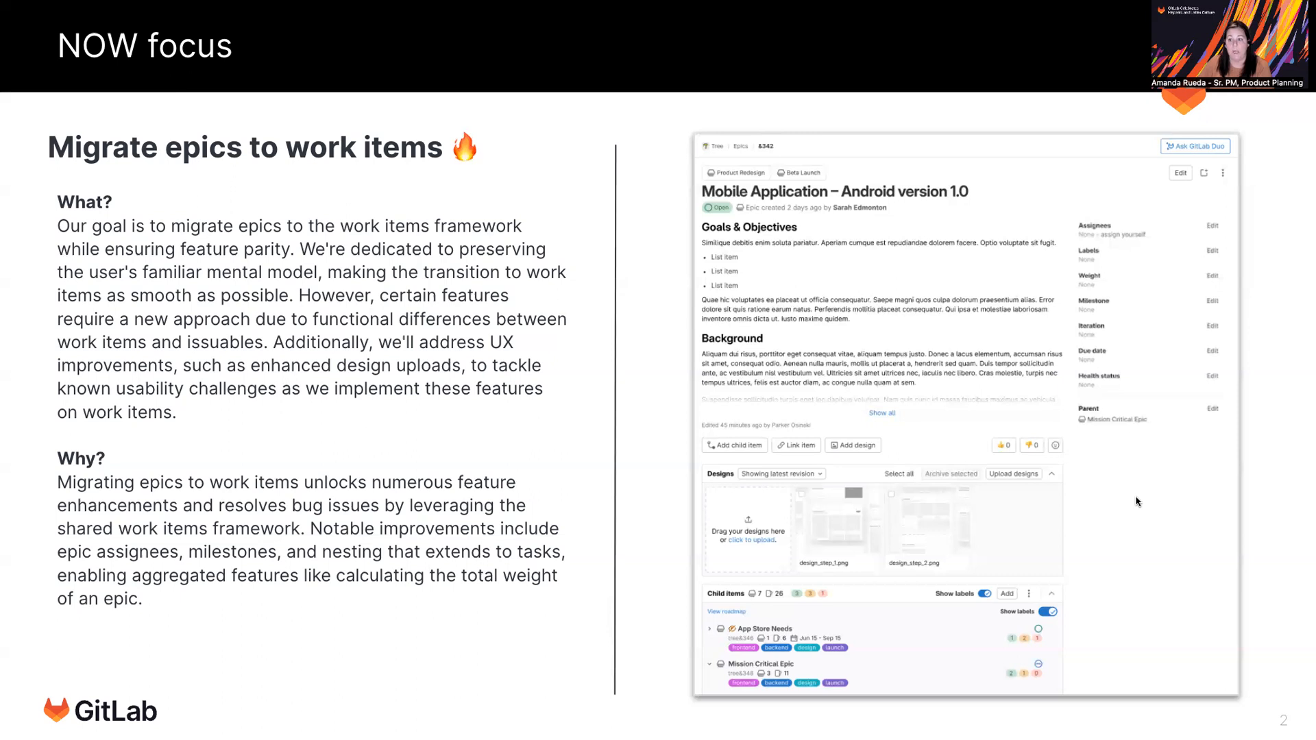
{"action": "mouse_move", "coordinate": [1141, 384]}
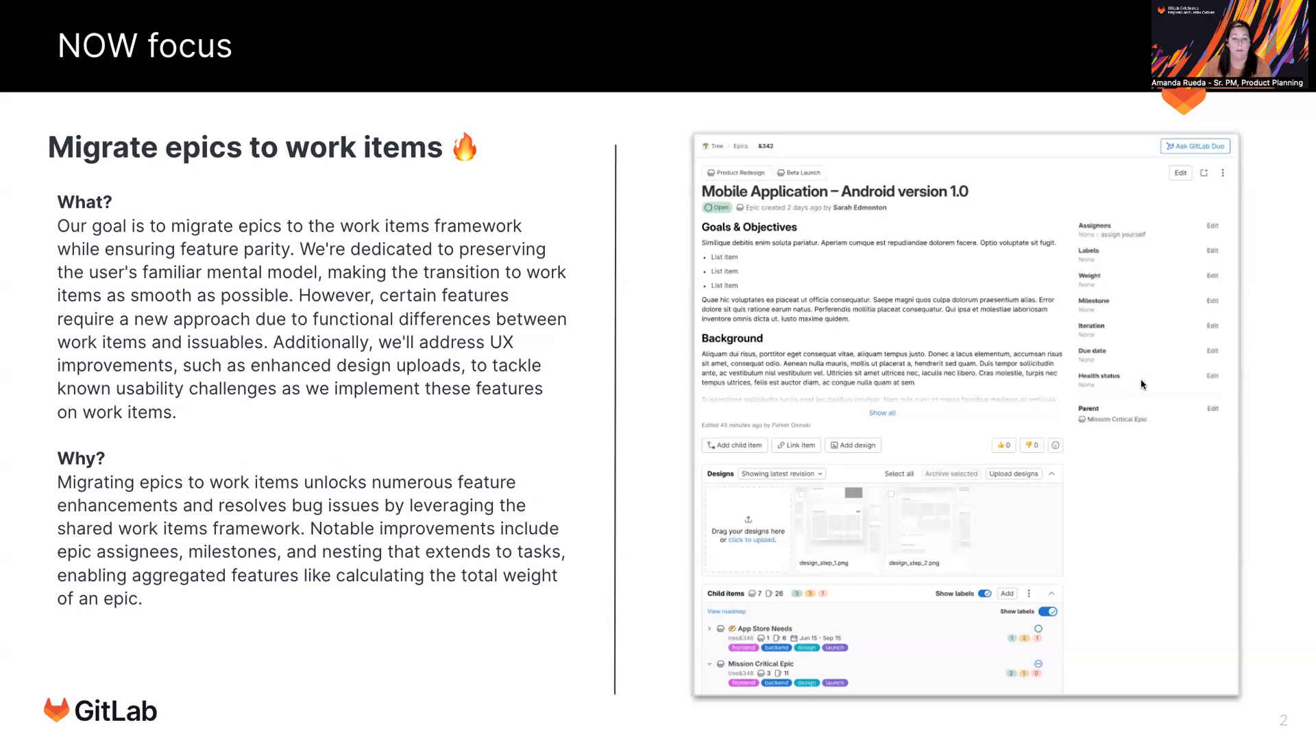
{"action": "mouse_move", "coordinate": [599, 531]}
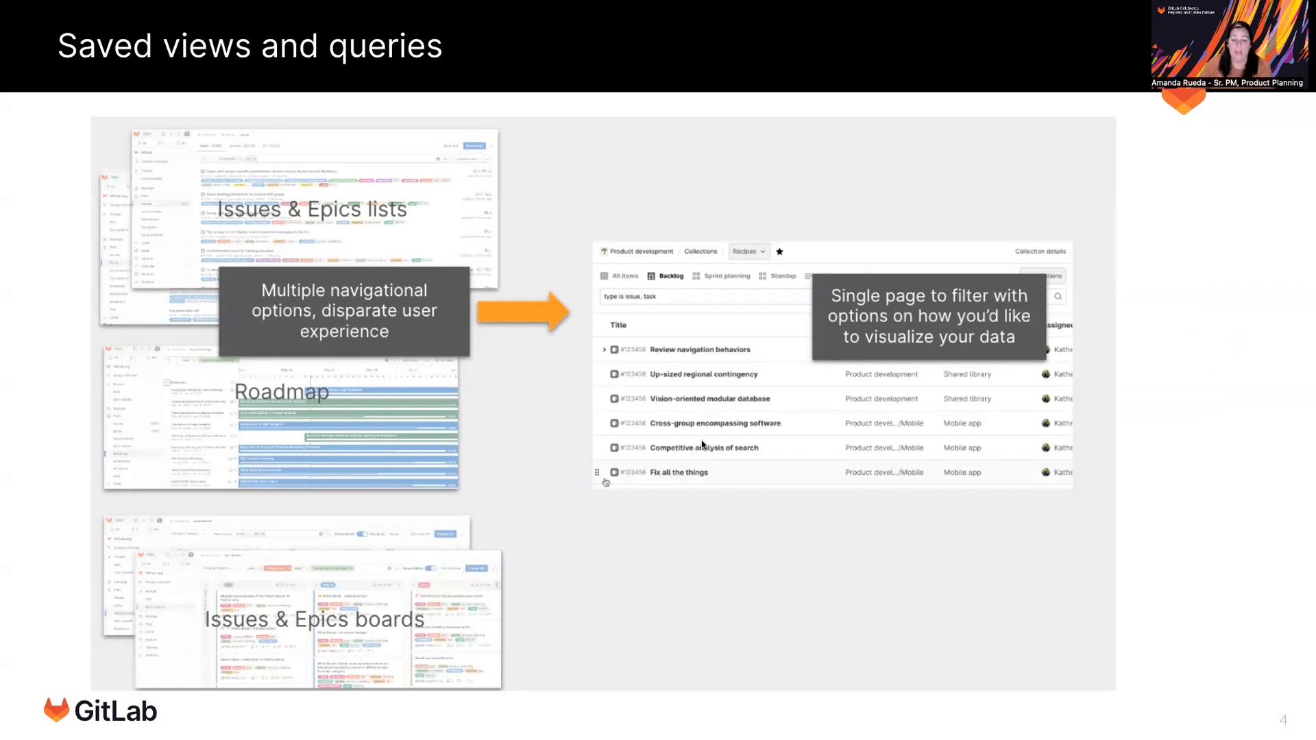
{"action": "mouse_move", "coordinate": [662, 273]}
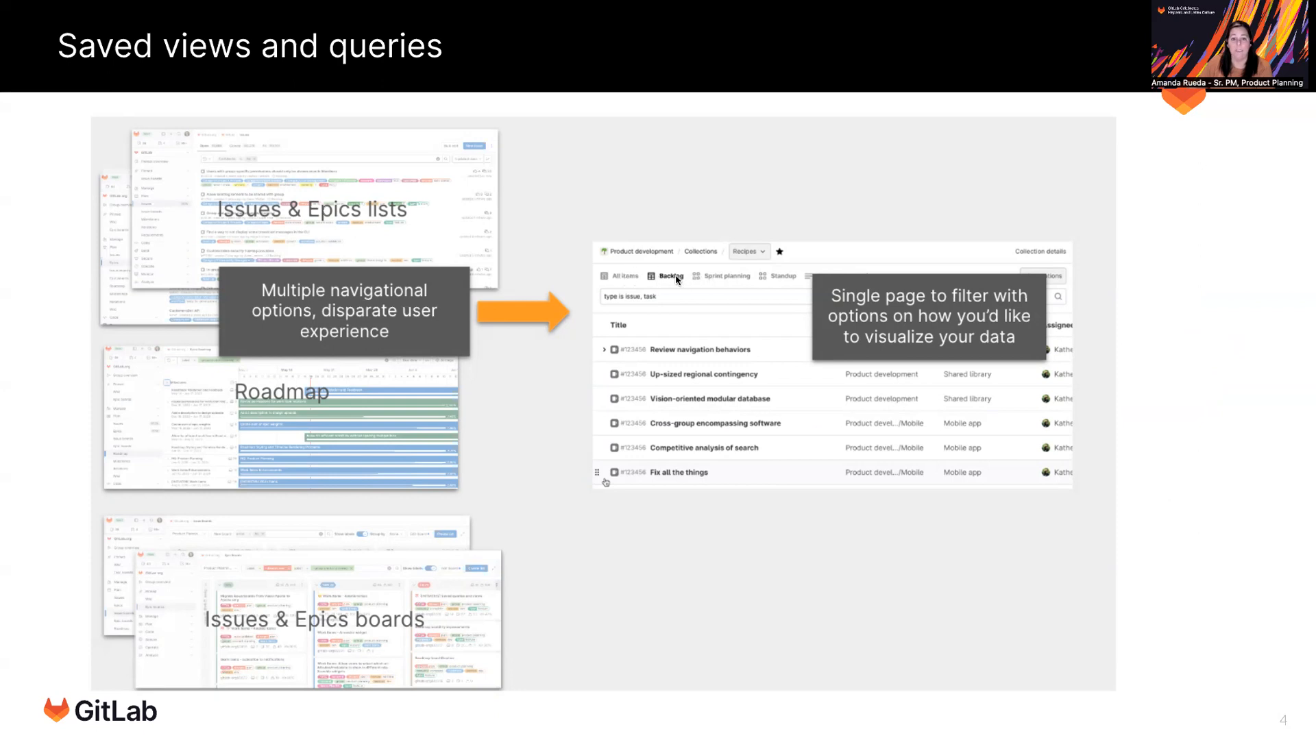
{"action": "mouse_move", "coordinate": [724, 289]}
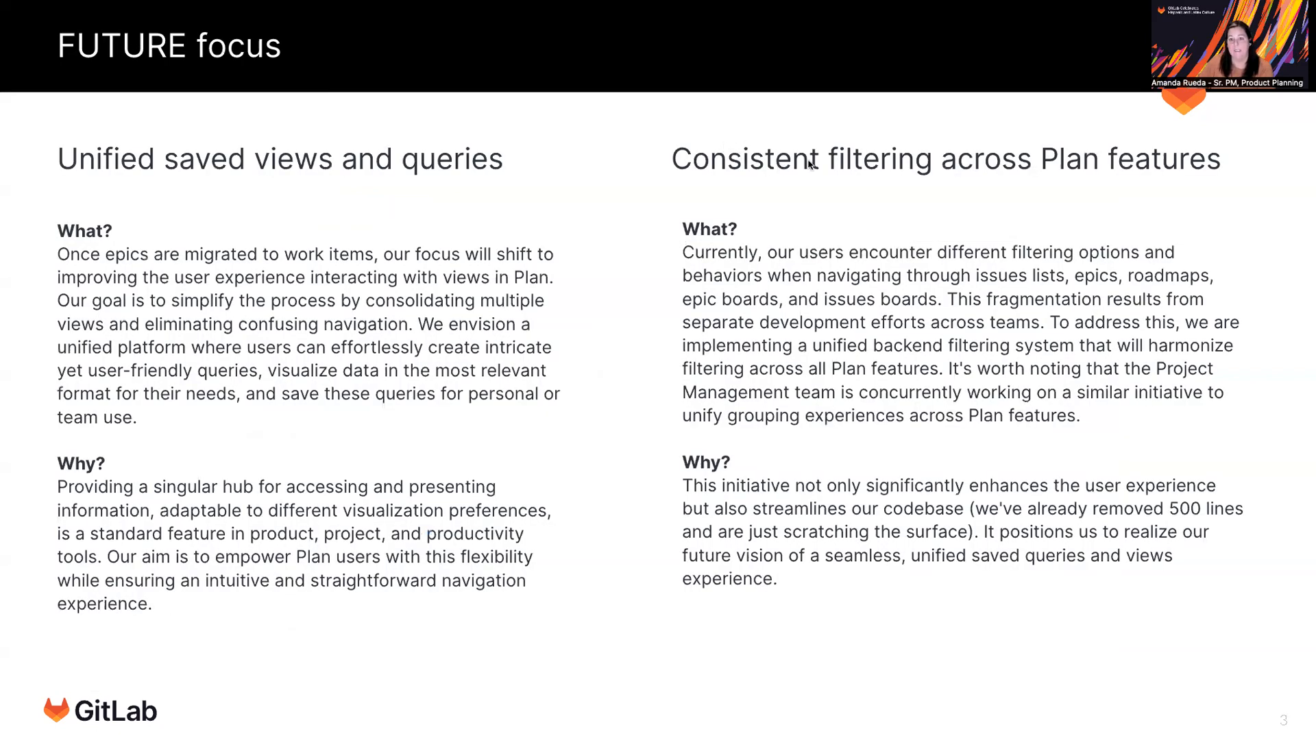
{"action": "mouse_move", "coordinate": [1135, 177]}
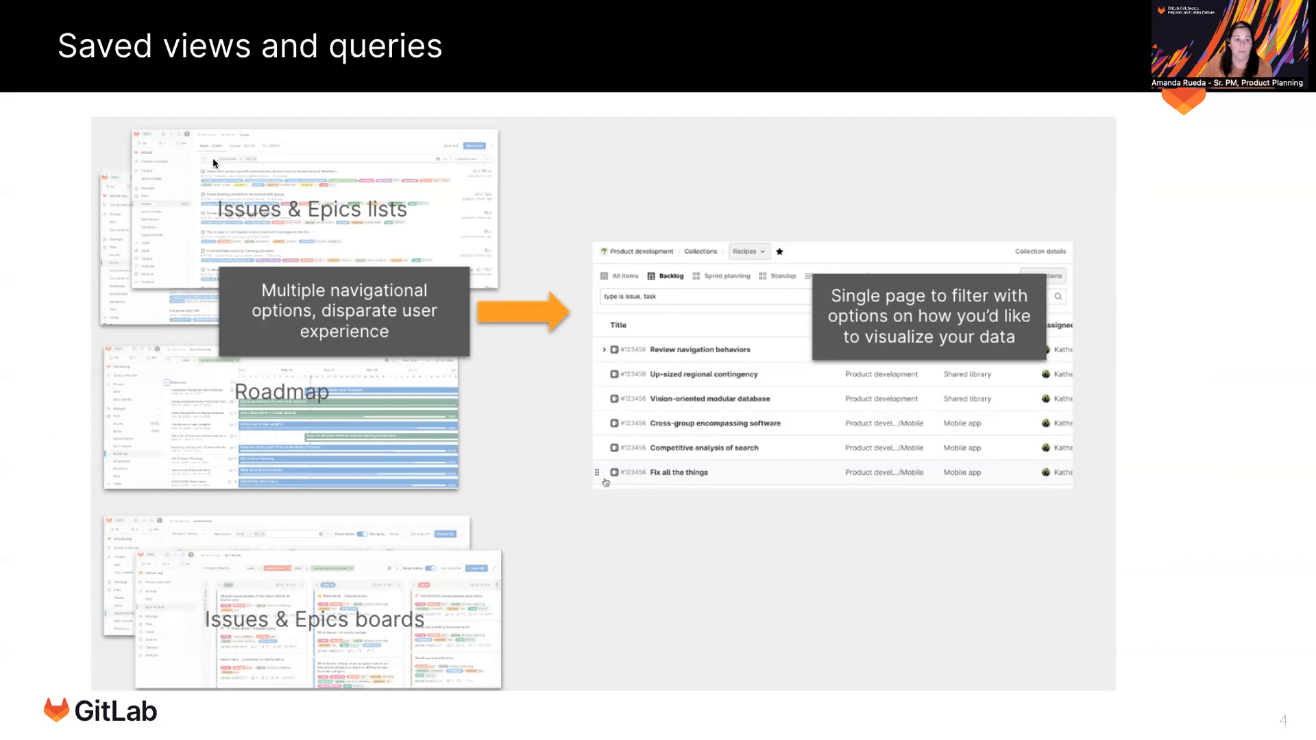
{"action": "mouse_move", "coordinate": [327, 591]}
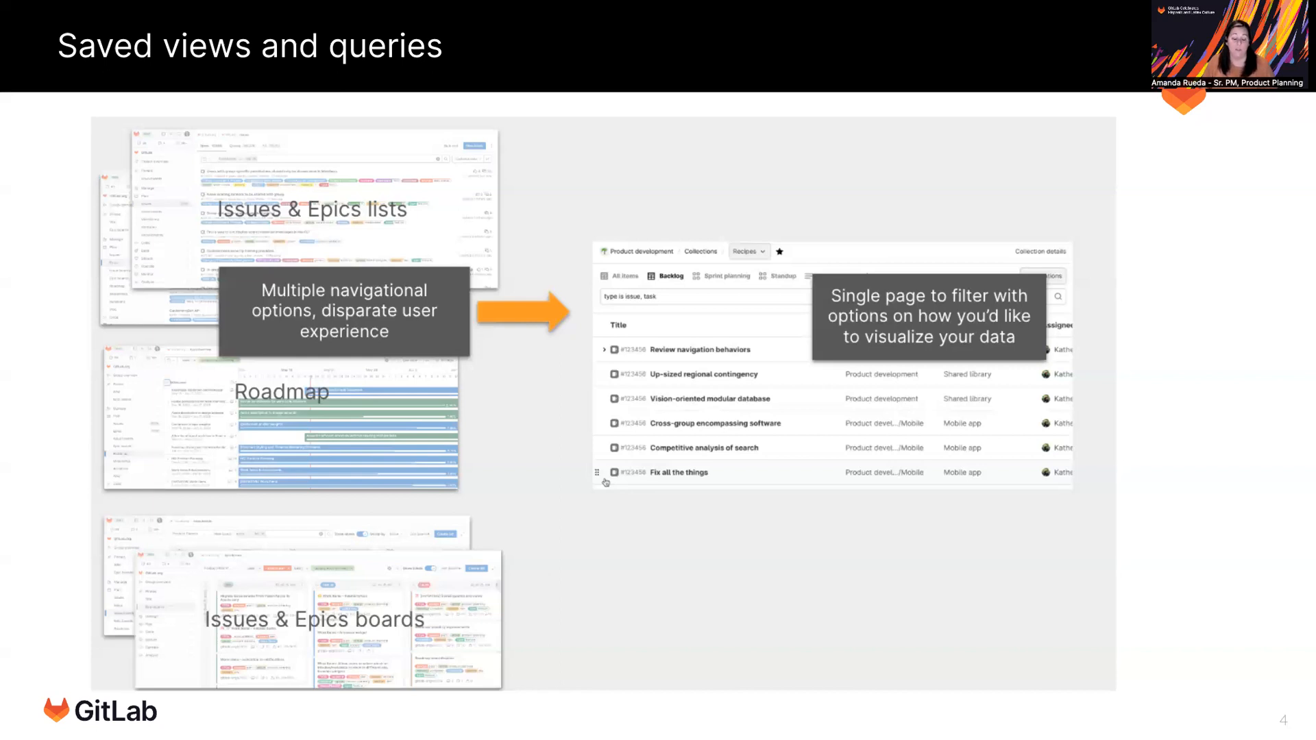
{"action": "mouse_move", "coordinate": [359, 482]}
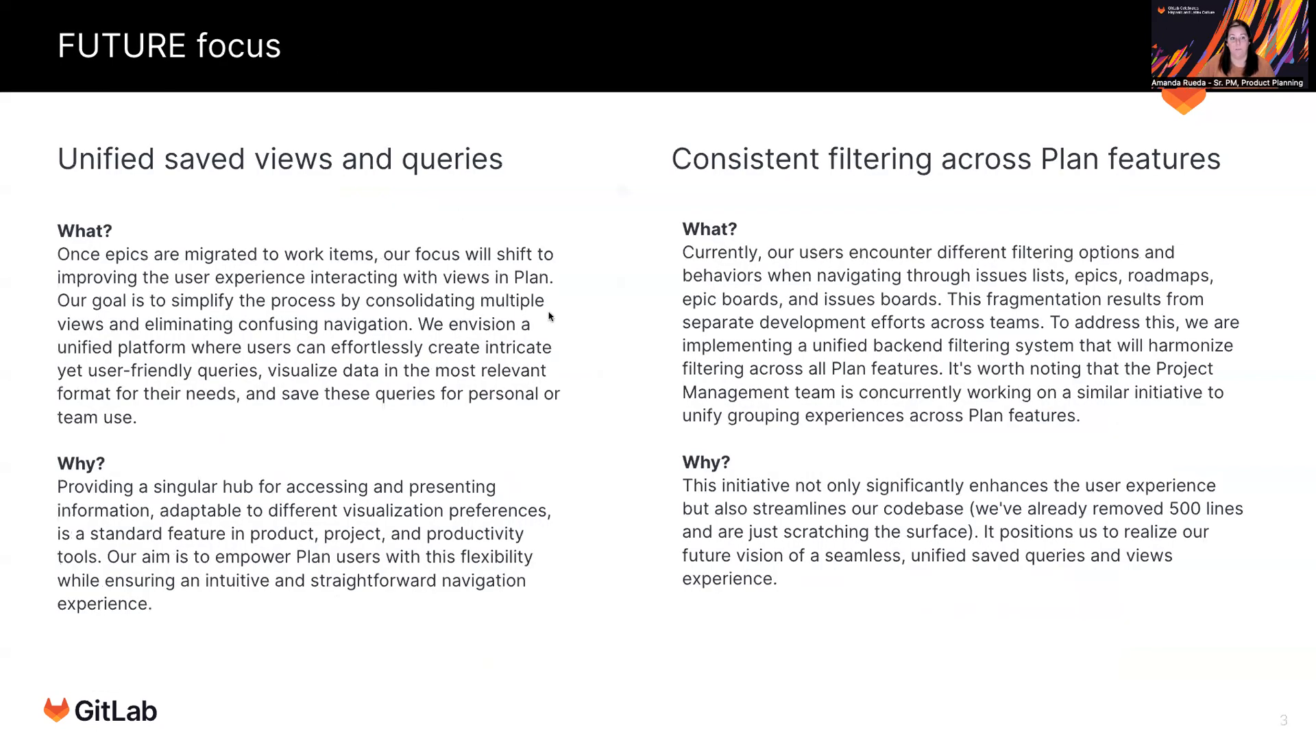
{"action": "mouse_move", "coordinate": [400, 228]}
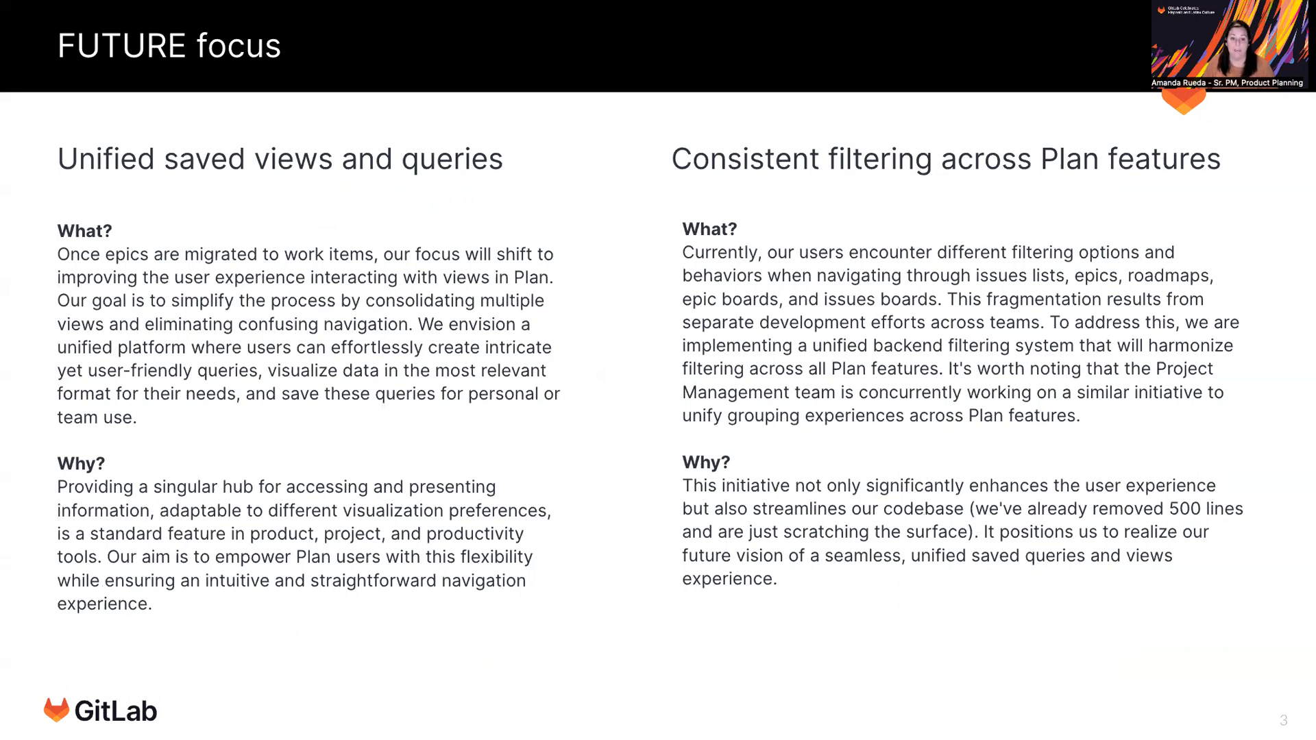
{"action": "mouse_move", "coordinate": [439, 197]}
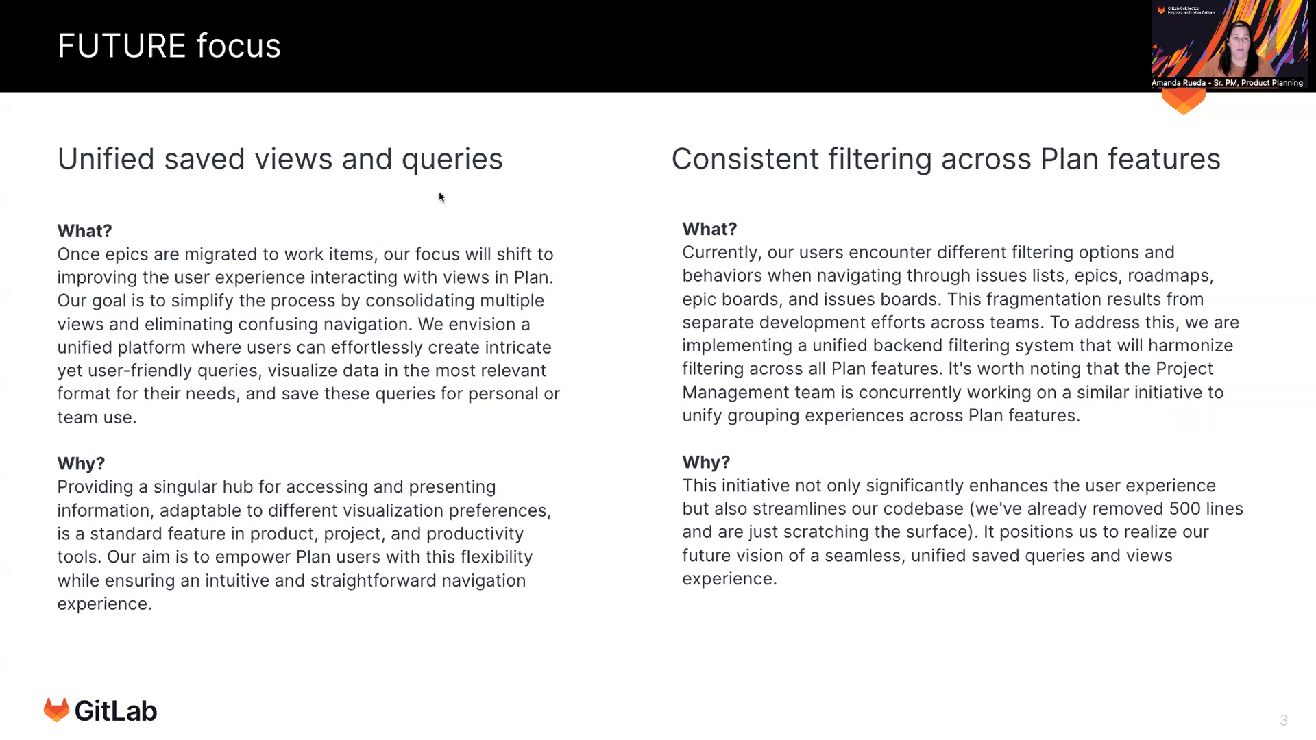
{"action": "mouse_move", "coordinate": [175, 173]}
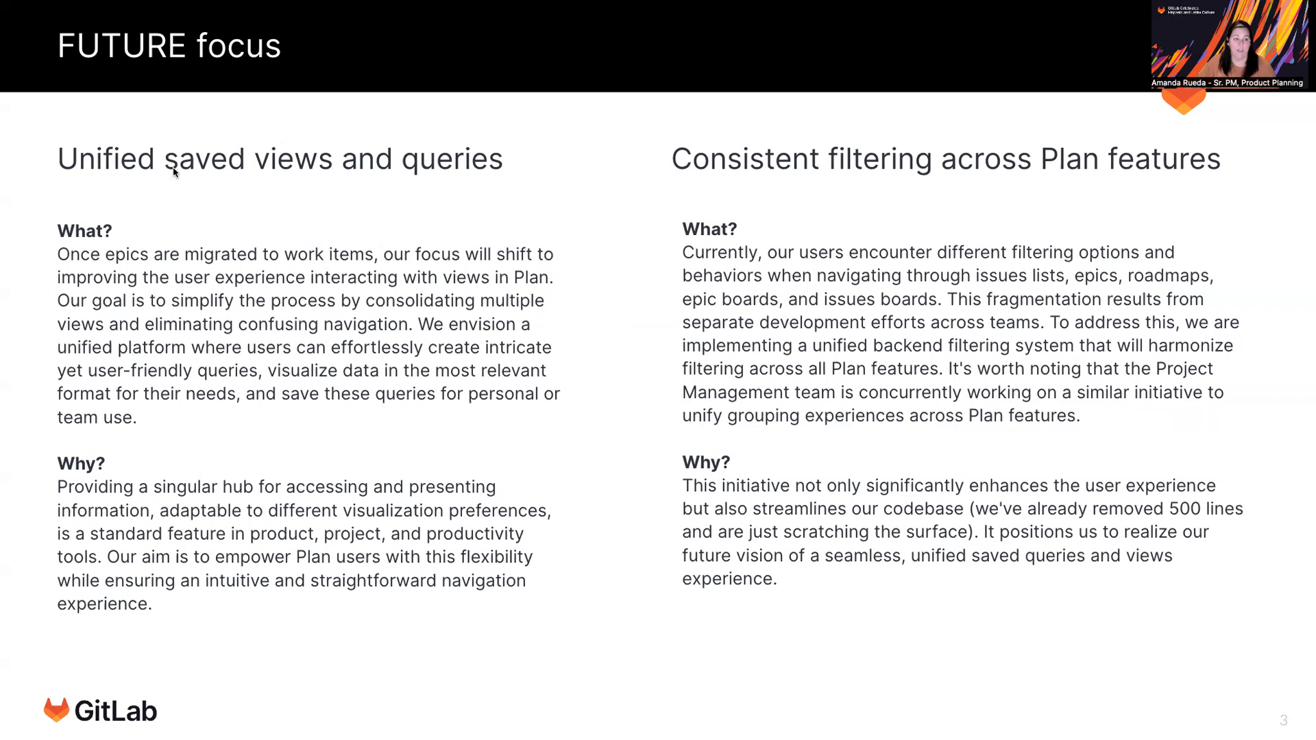
{"action": "mouse_move", "coordinate": [334, 176]}
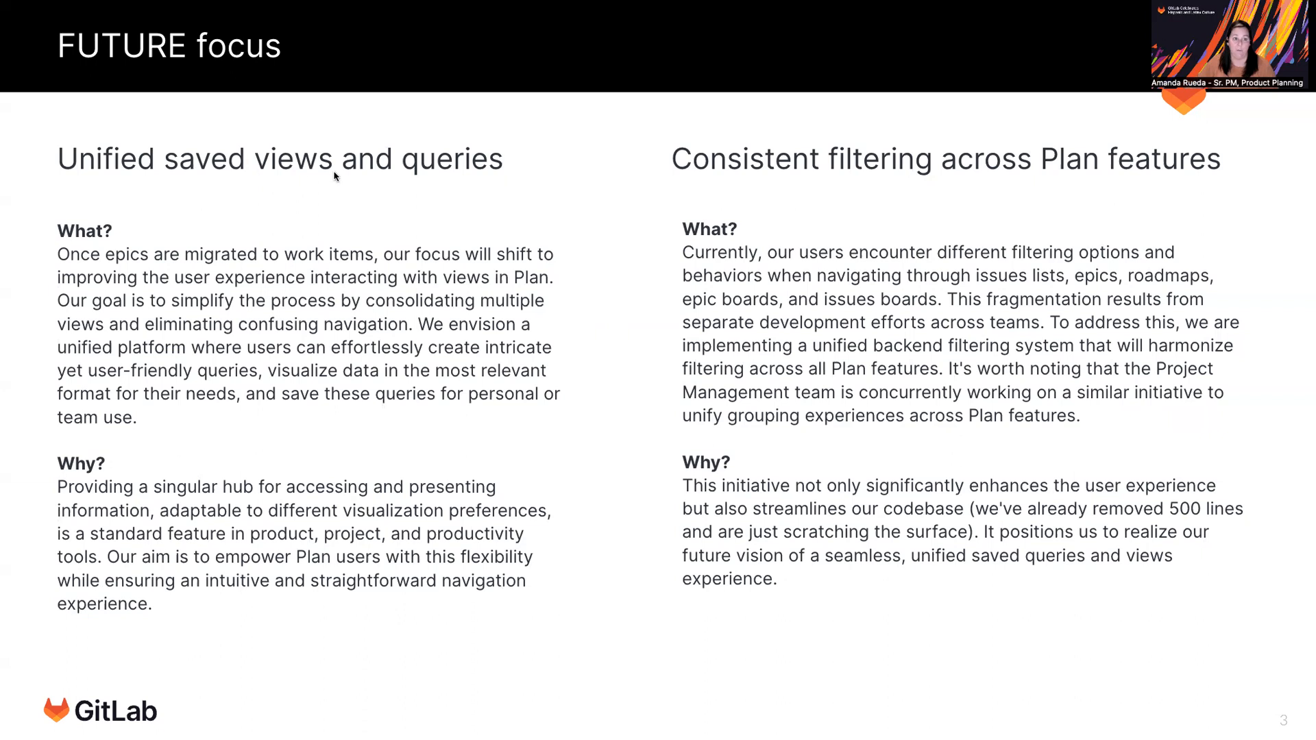
{"action": "mouse_move", "coordinate": [216, 180]}
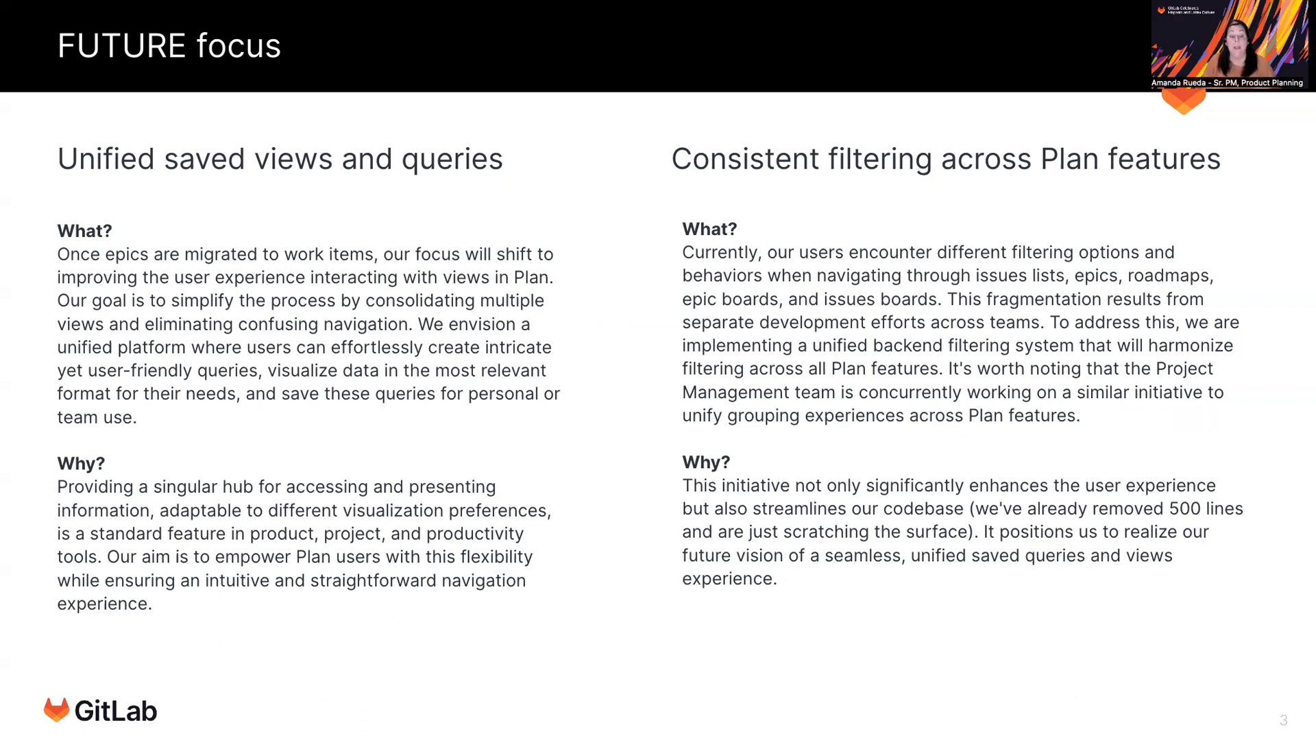
- Advance to the 'FUTURE focus' slide on saved views and consistent filtering
{"action": "key", "text": "Right"}
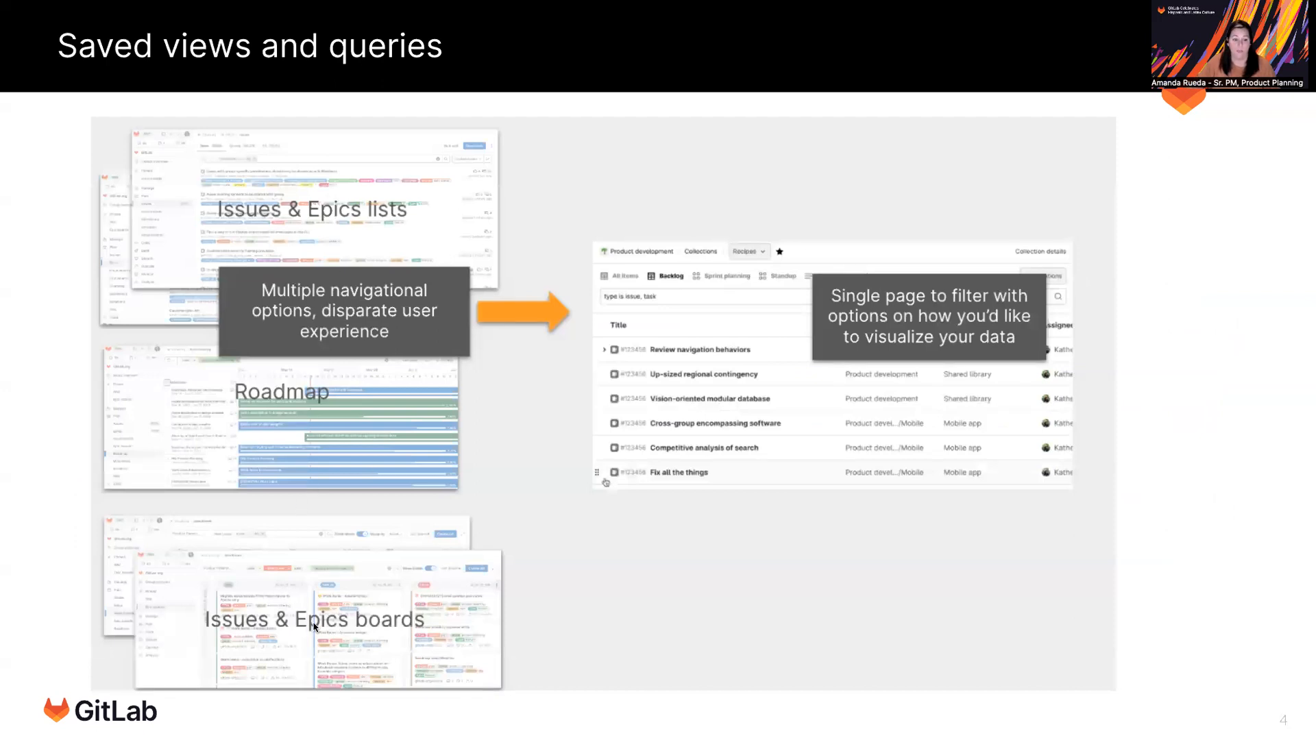
{"action": "mouse_move", "coordinate": [350, 455]}
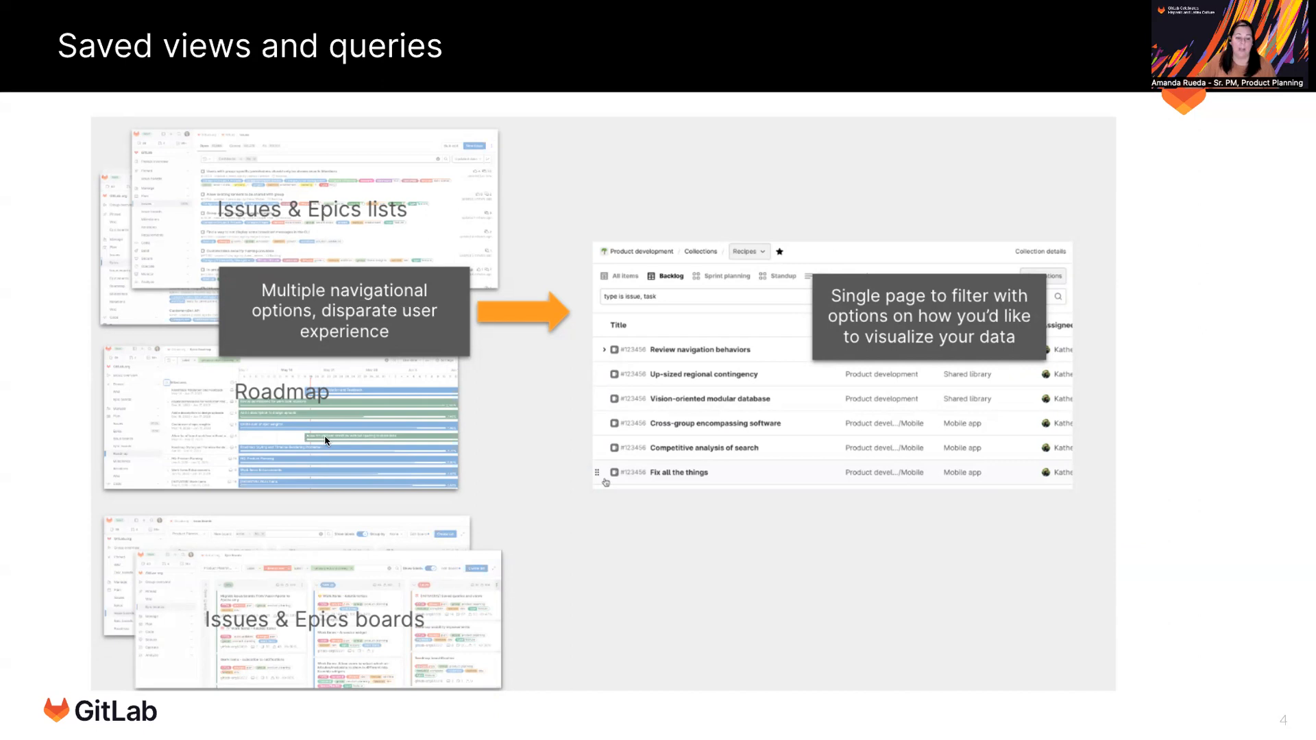
{"action": "mouse_move", "coordinate": [380, 443]}
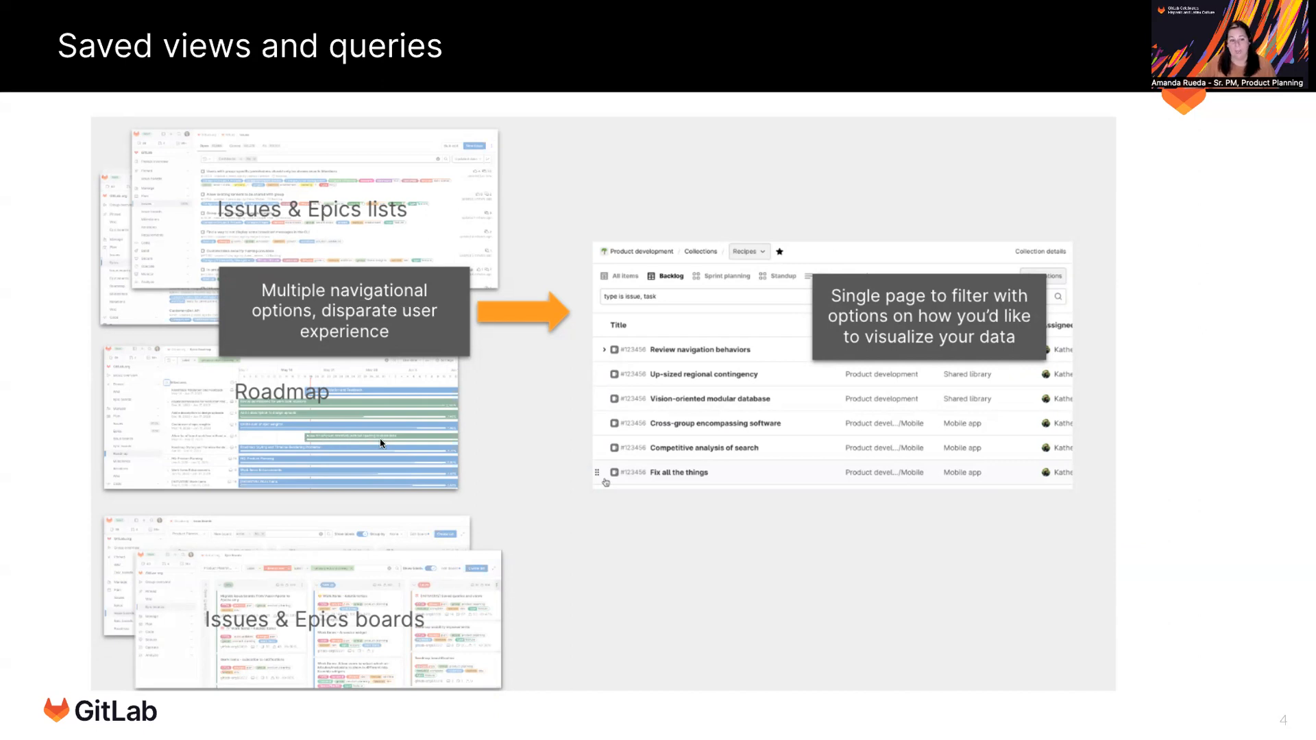
{"action": "mouse_move", "coordinate": [415, 442]}
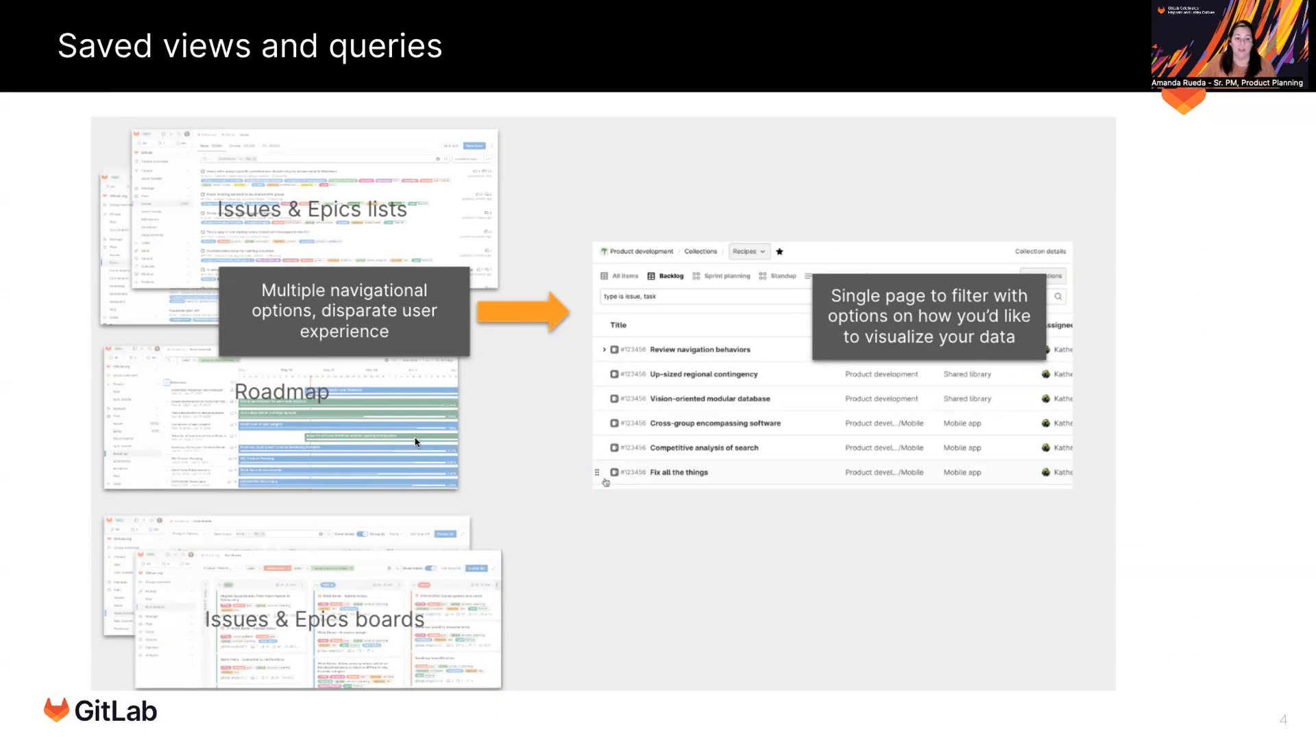
{"action": "mouse_move", "coordinate": [410, 451]}
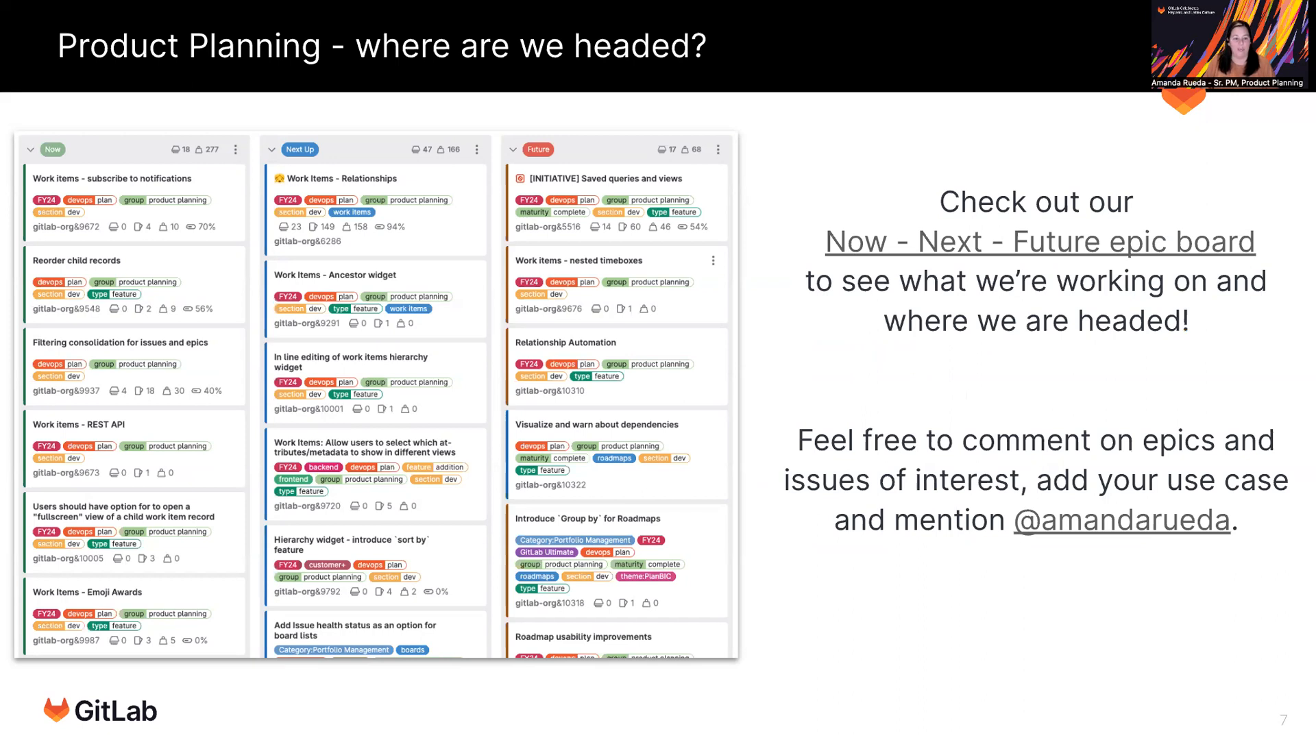
{"action": "mouse_move", "coordinate": [758, 584]}
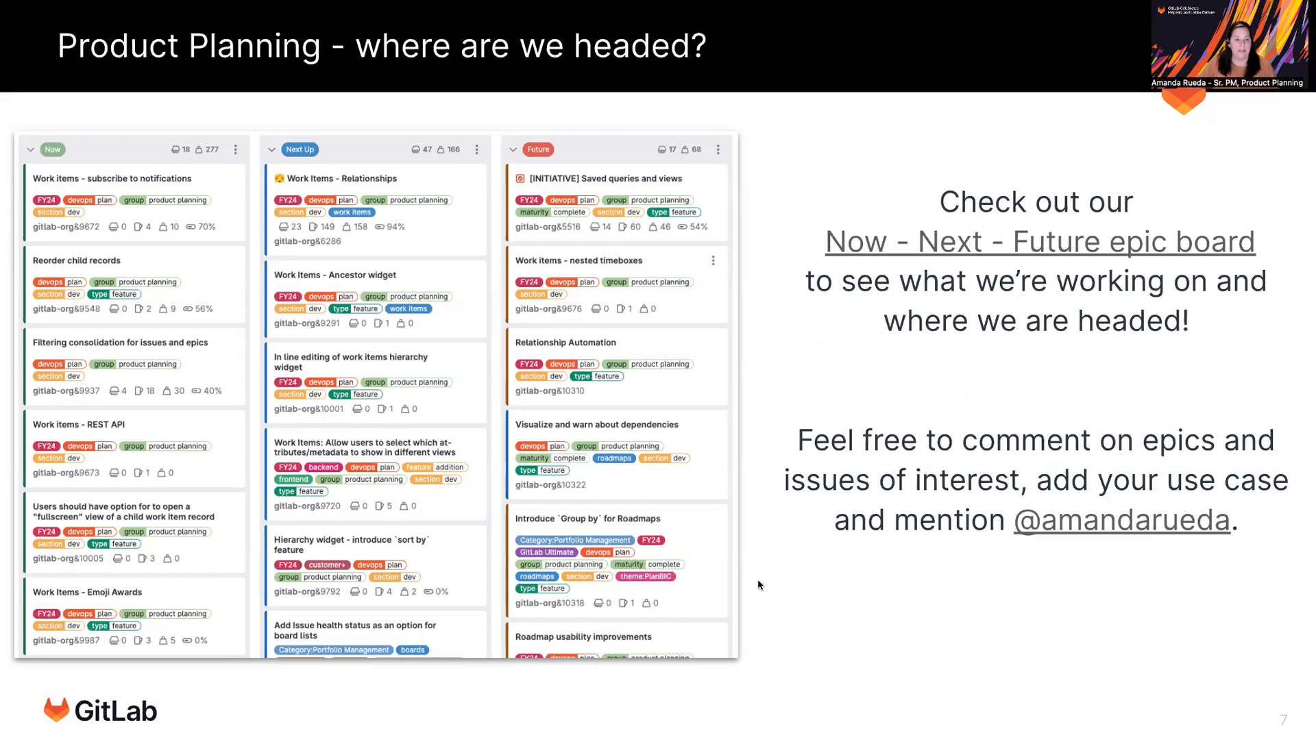
{"action": "mouse_move", "coordinate": [132, 143]}
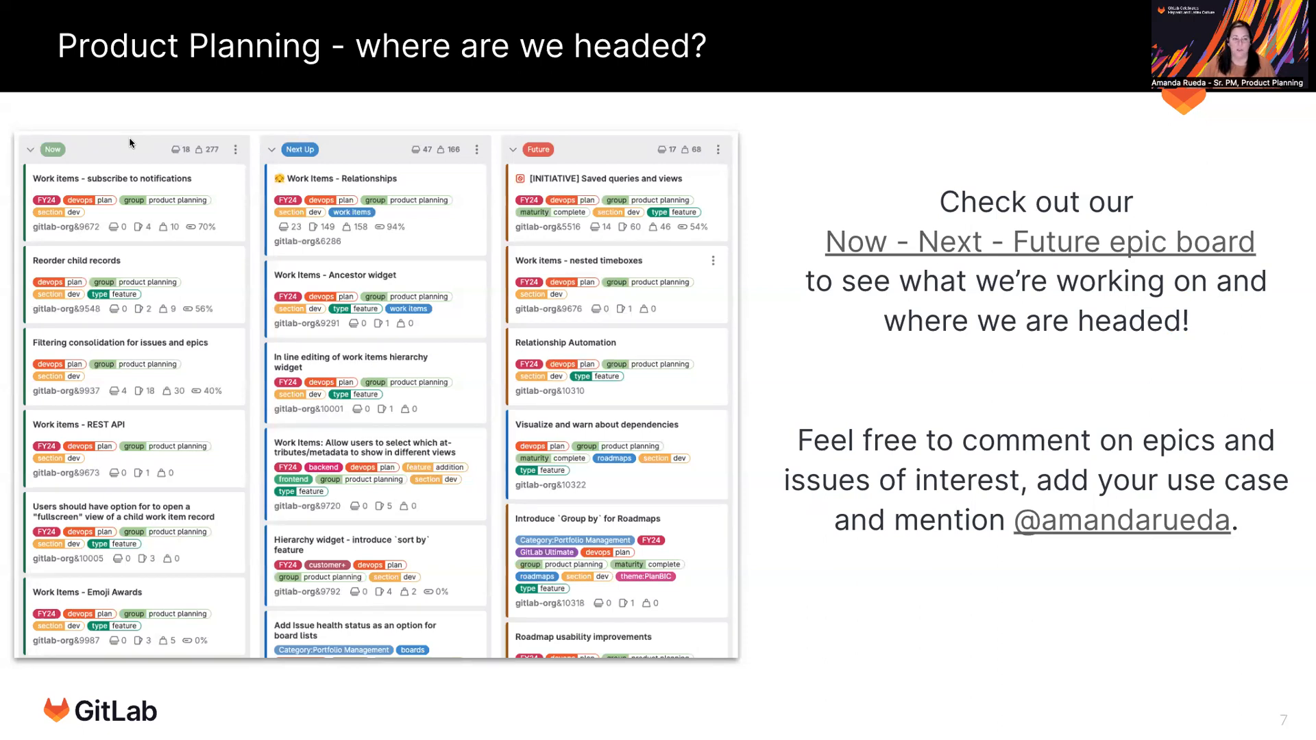
{"action": "mouse_move", "coordinate": [368, 180]}
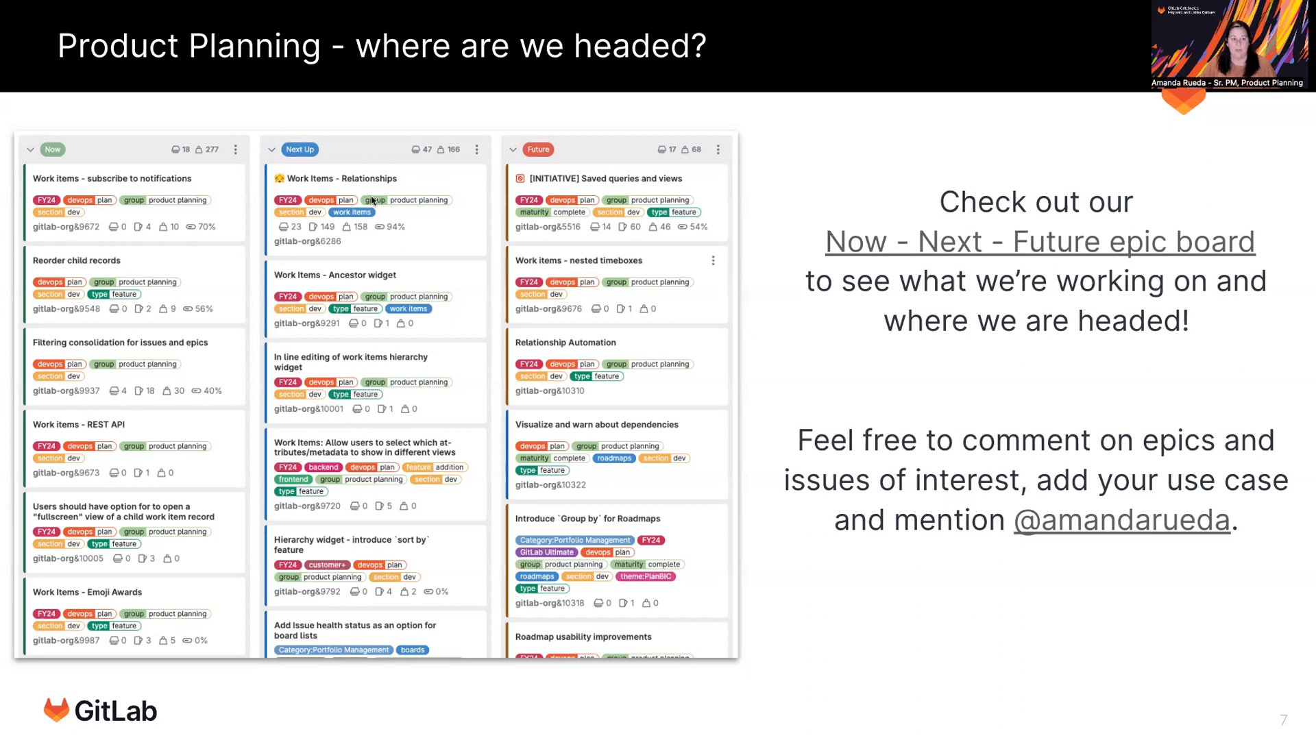
{"action": "mouse_move", "coordinate": [721, 310]}
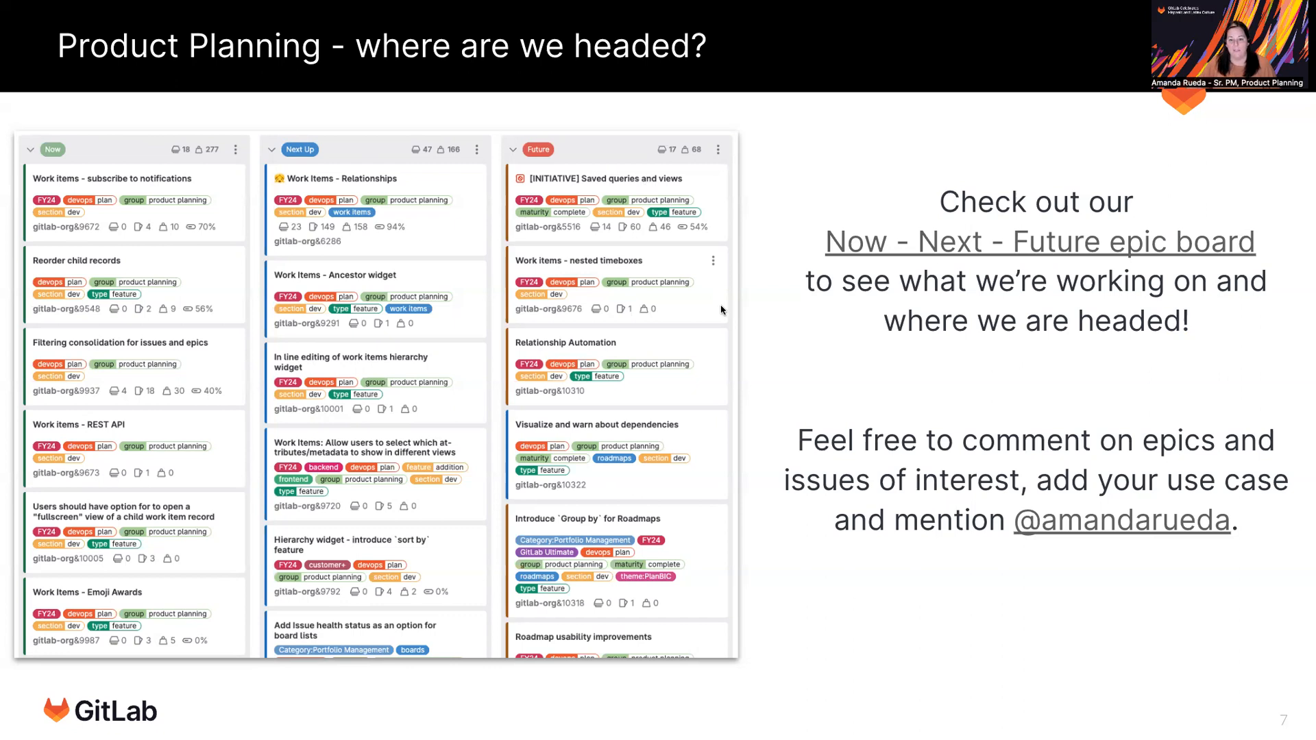
{"action": "mouse_move", "coordinate": [795, 410]}
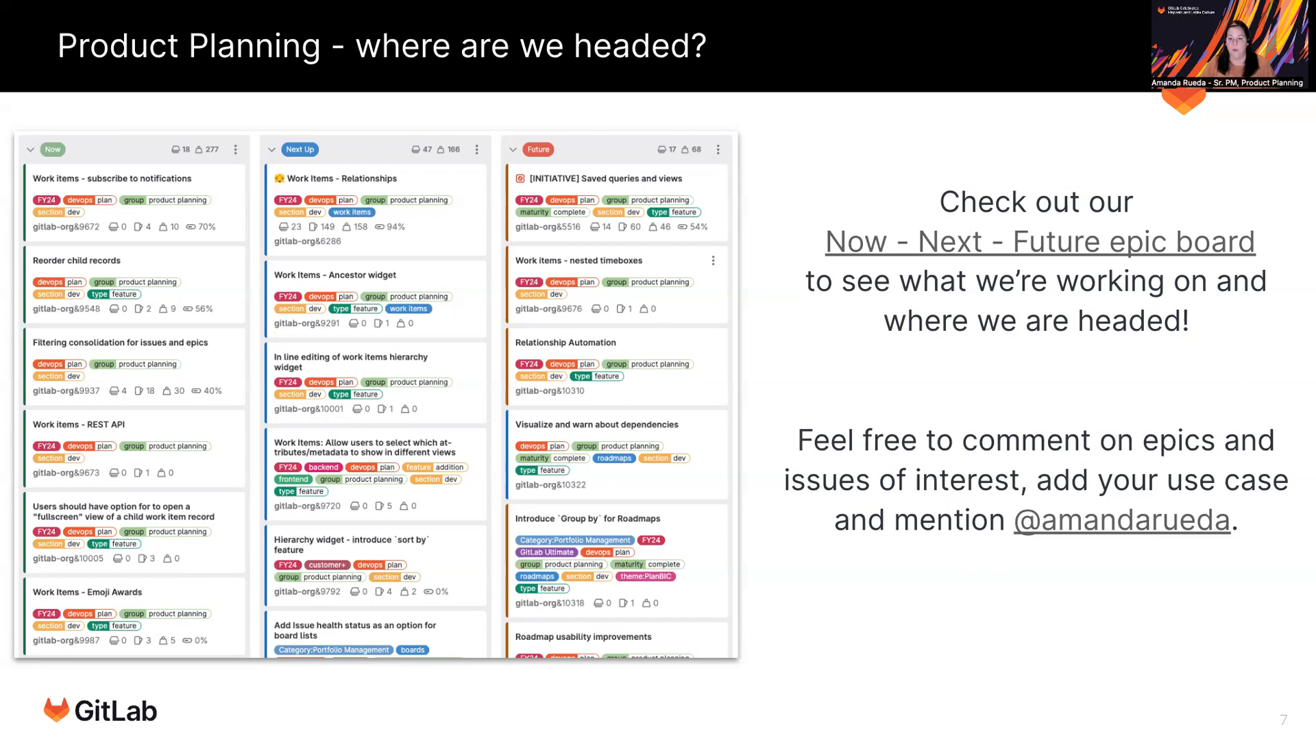
{"action": "mouse_move", "coordinate": [879, 344]}
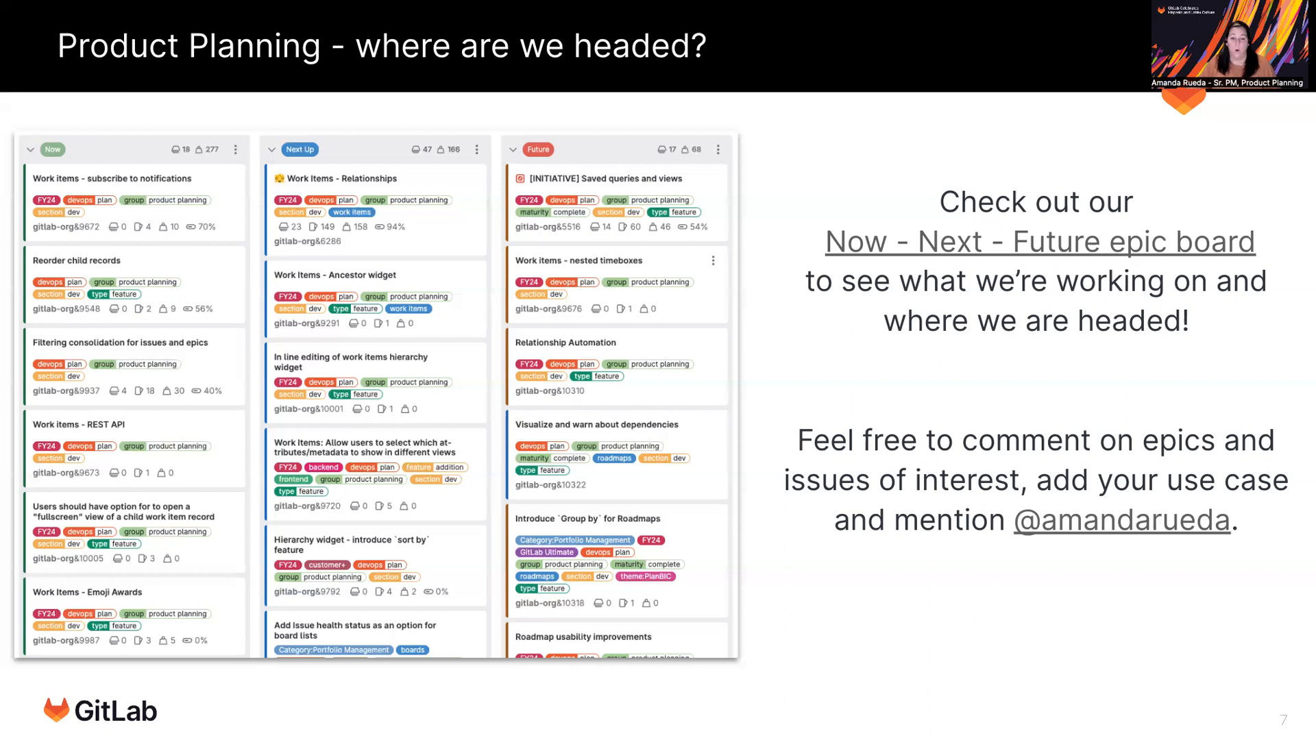
{"action": "mouse_move", "coordinate": [1001, 552]}
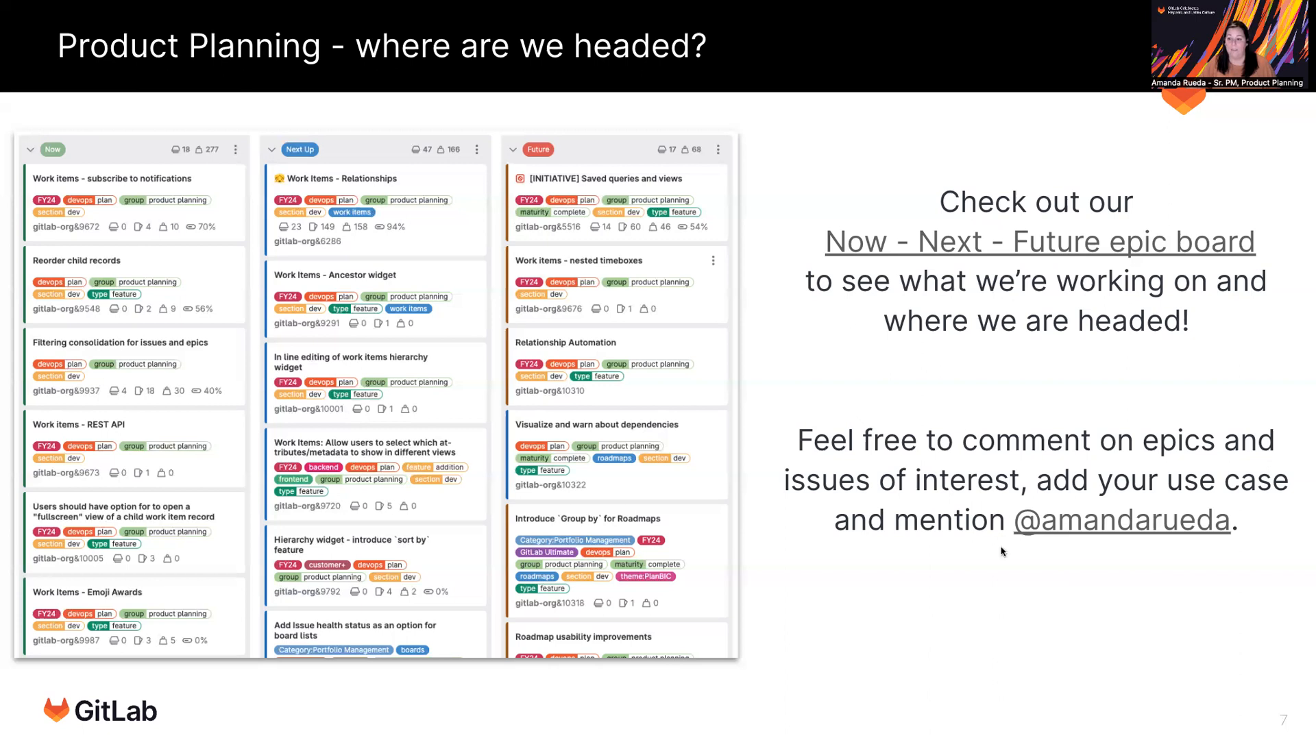